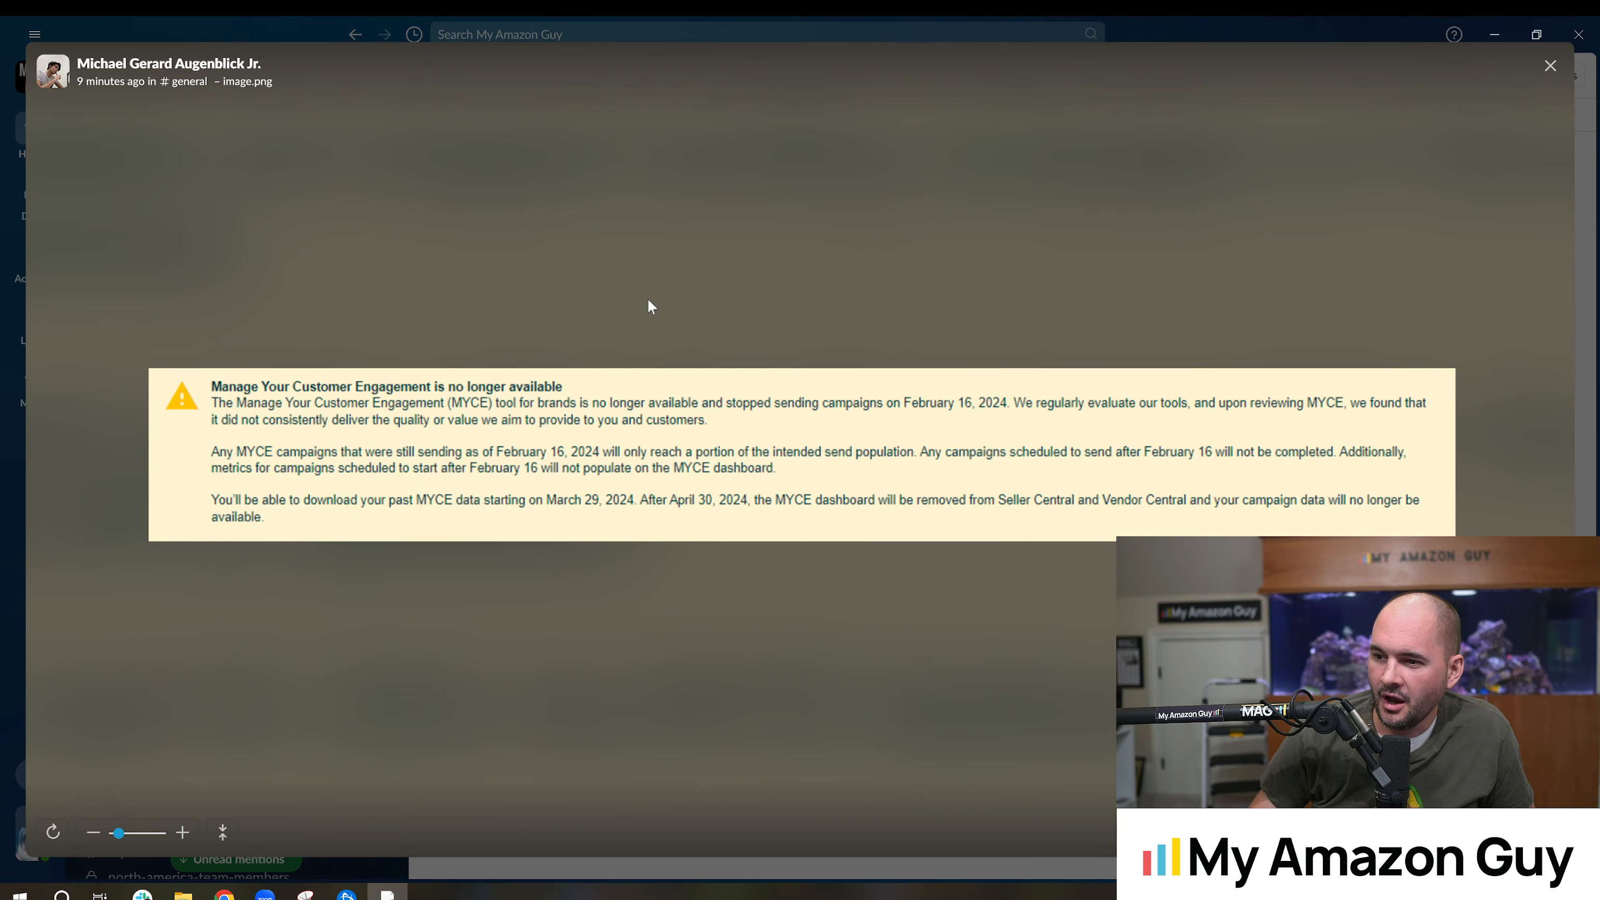
{"action": "mouse_move", "coordinate": [520, 352]}
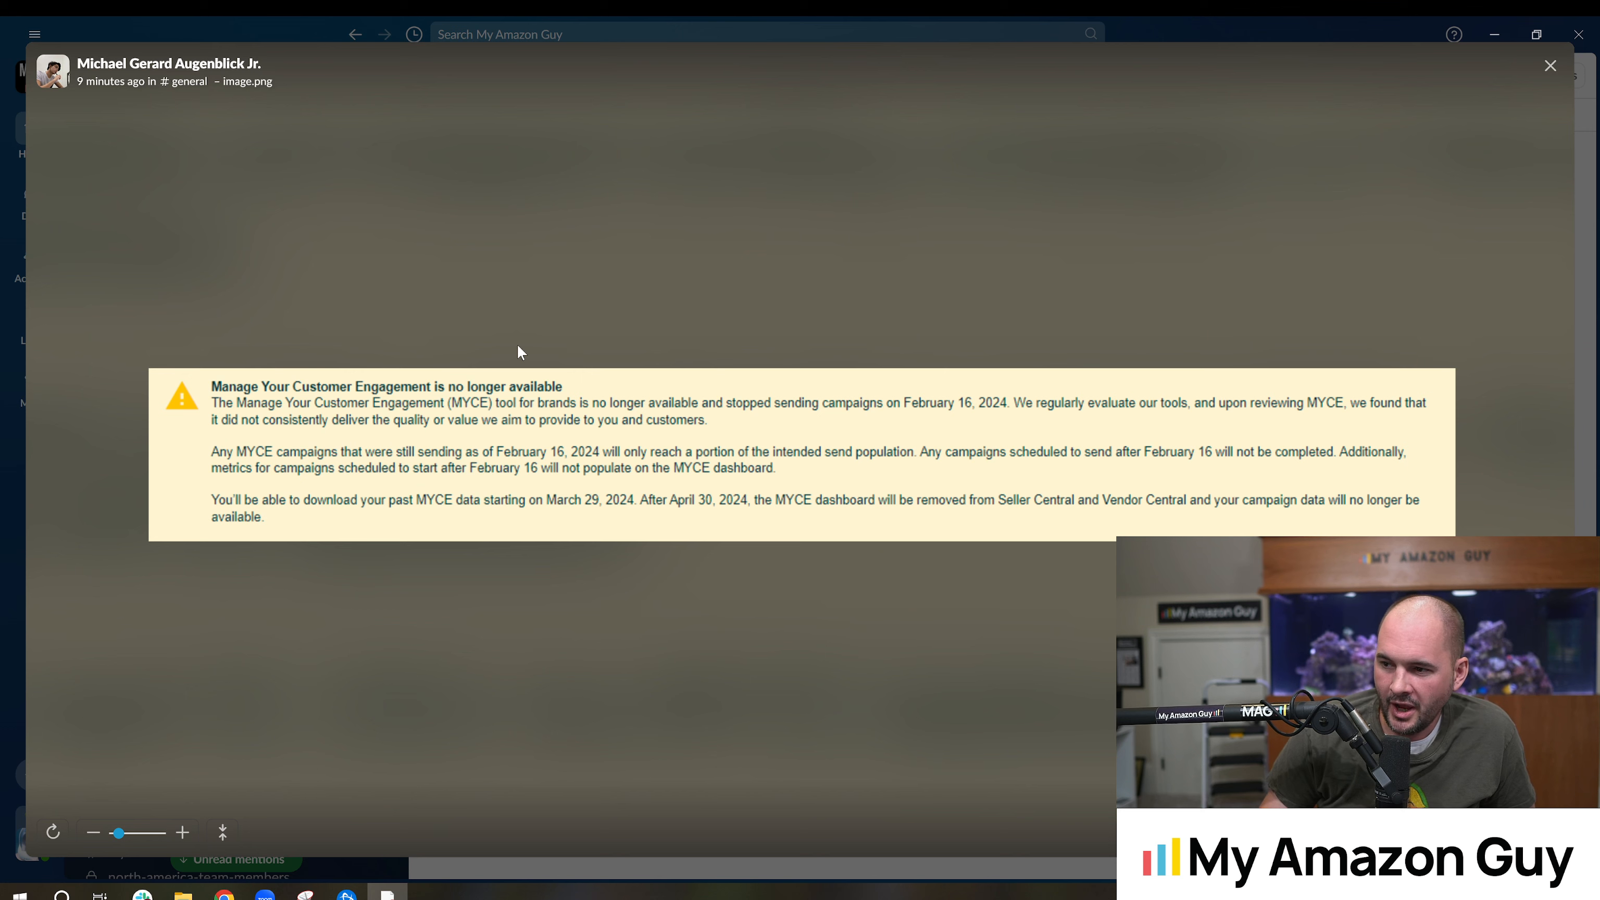
{"action": "mouse_move", "coordinate": [551, 346]}
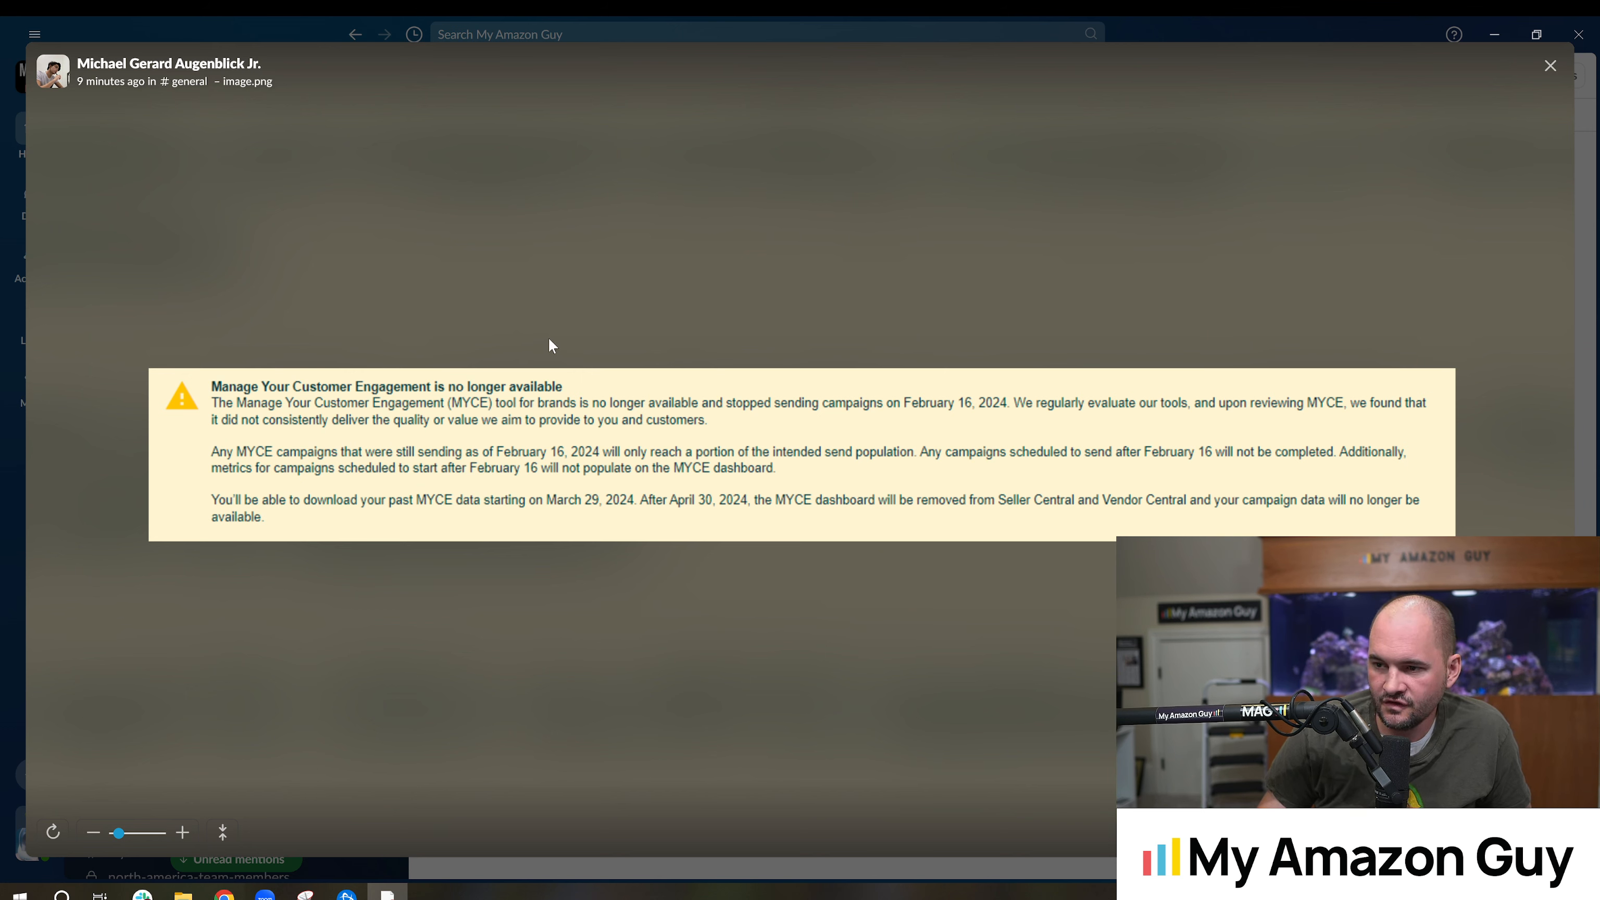
{"action": "mouse_move", "coordinate": [539, 347]}
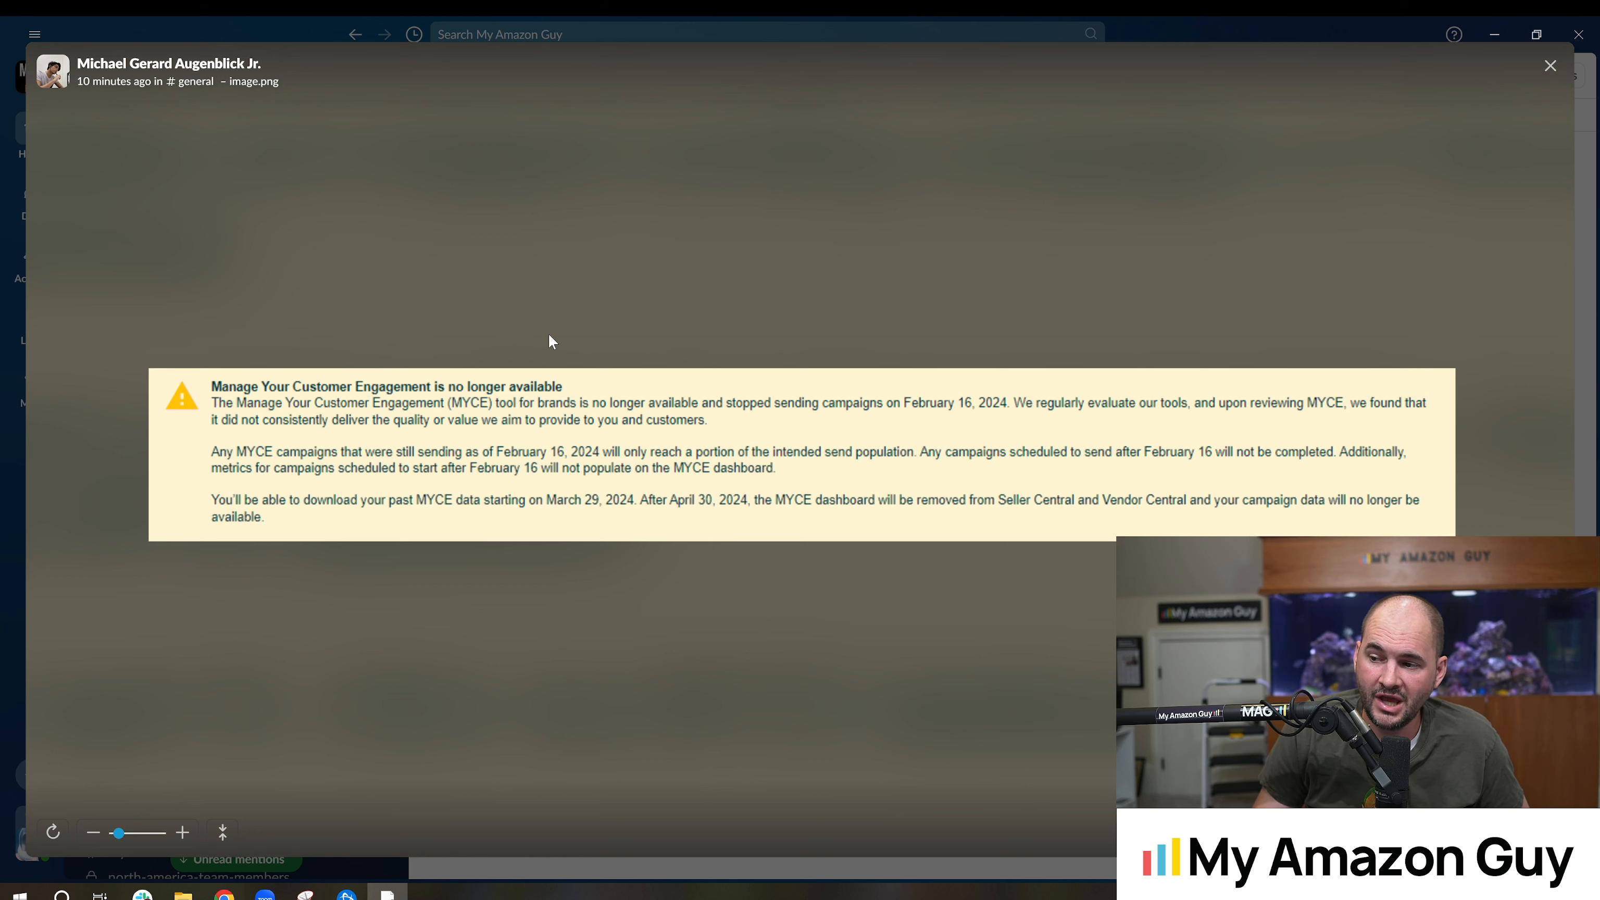
{"action": "mouse_move", "coordinate": [560, 327]}
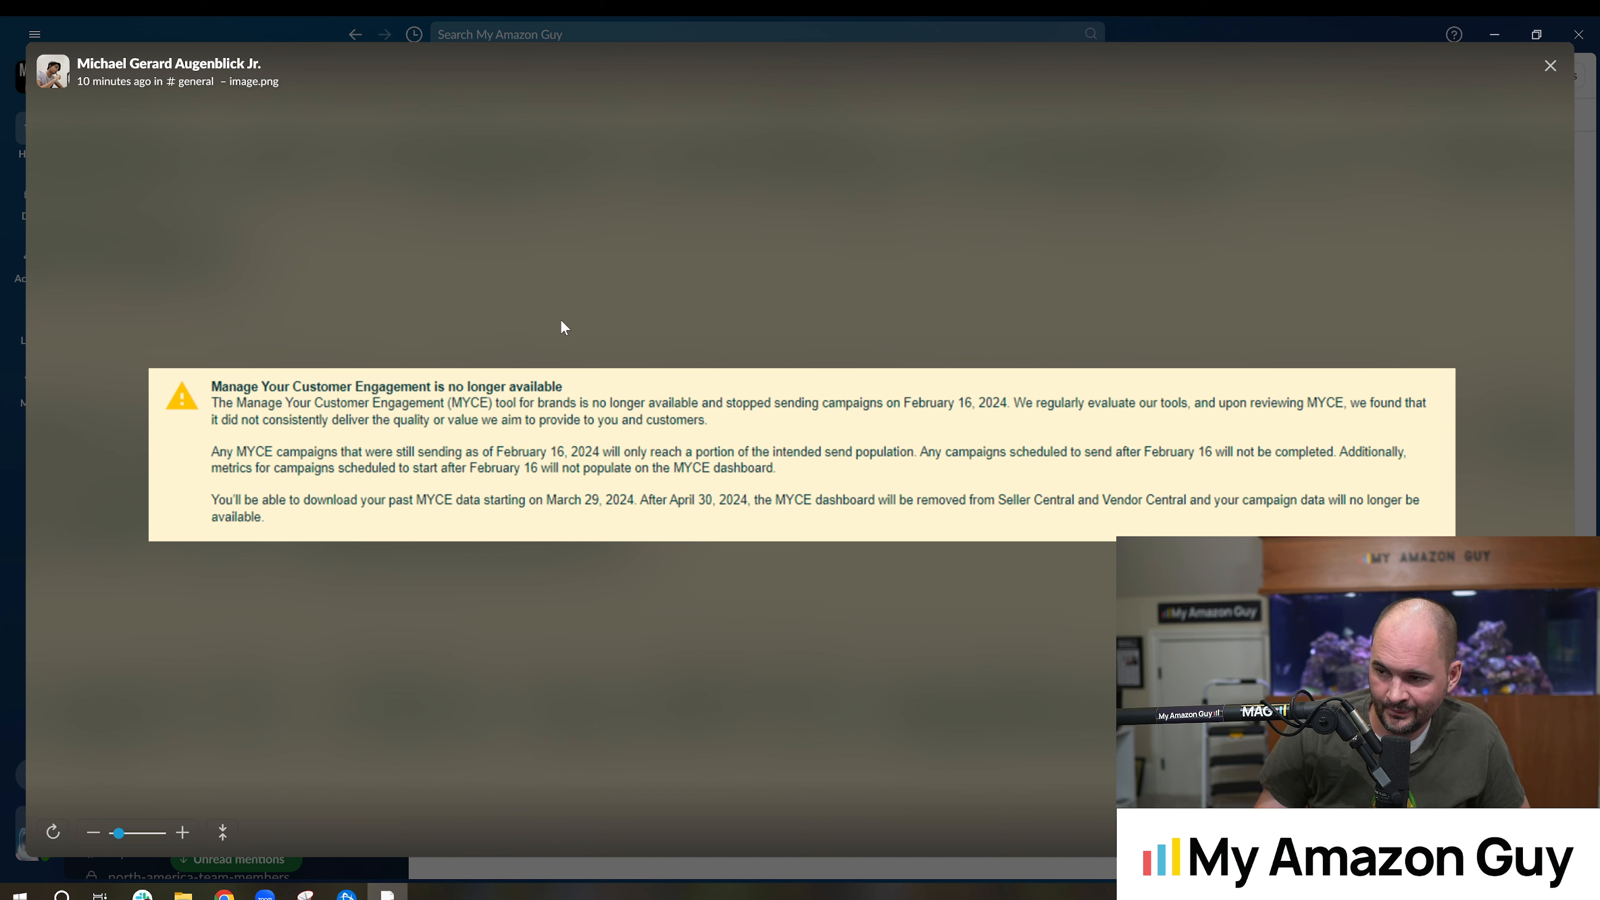
{"action": "mouse_move", "coordinate": [1317, 68]}
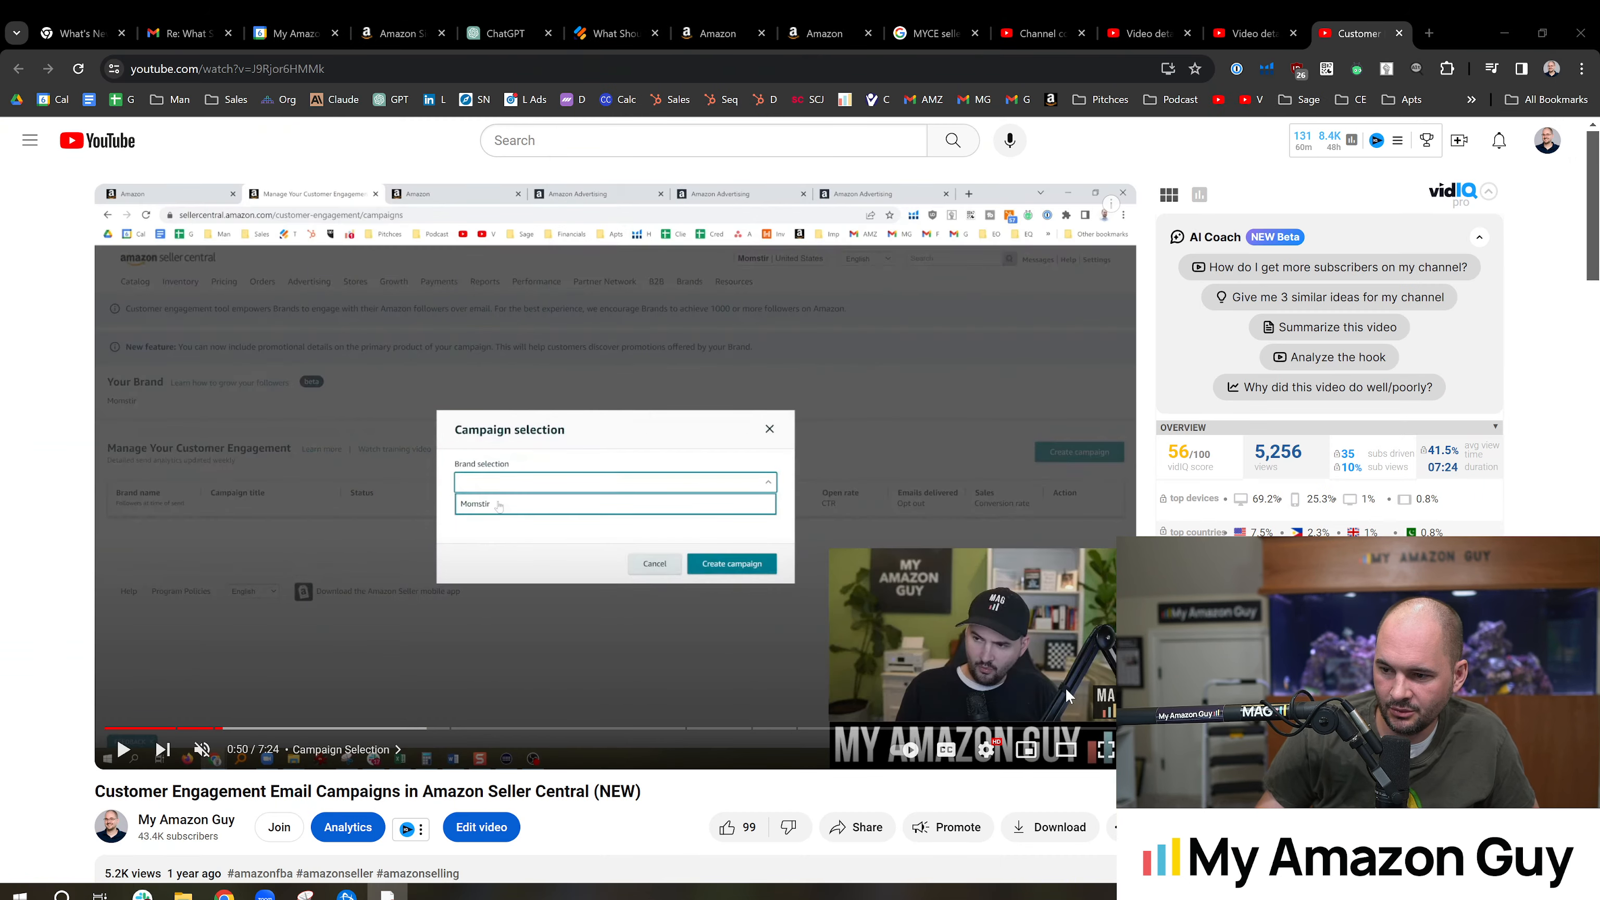
Watch the Customer Engagement email campaign tutorial in full screen
{"action": "left_click", "coordinate": [1108, 750]}
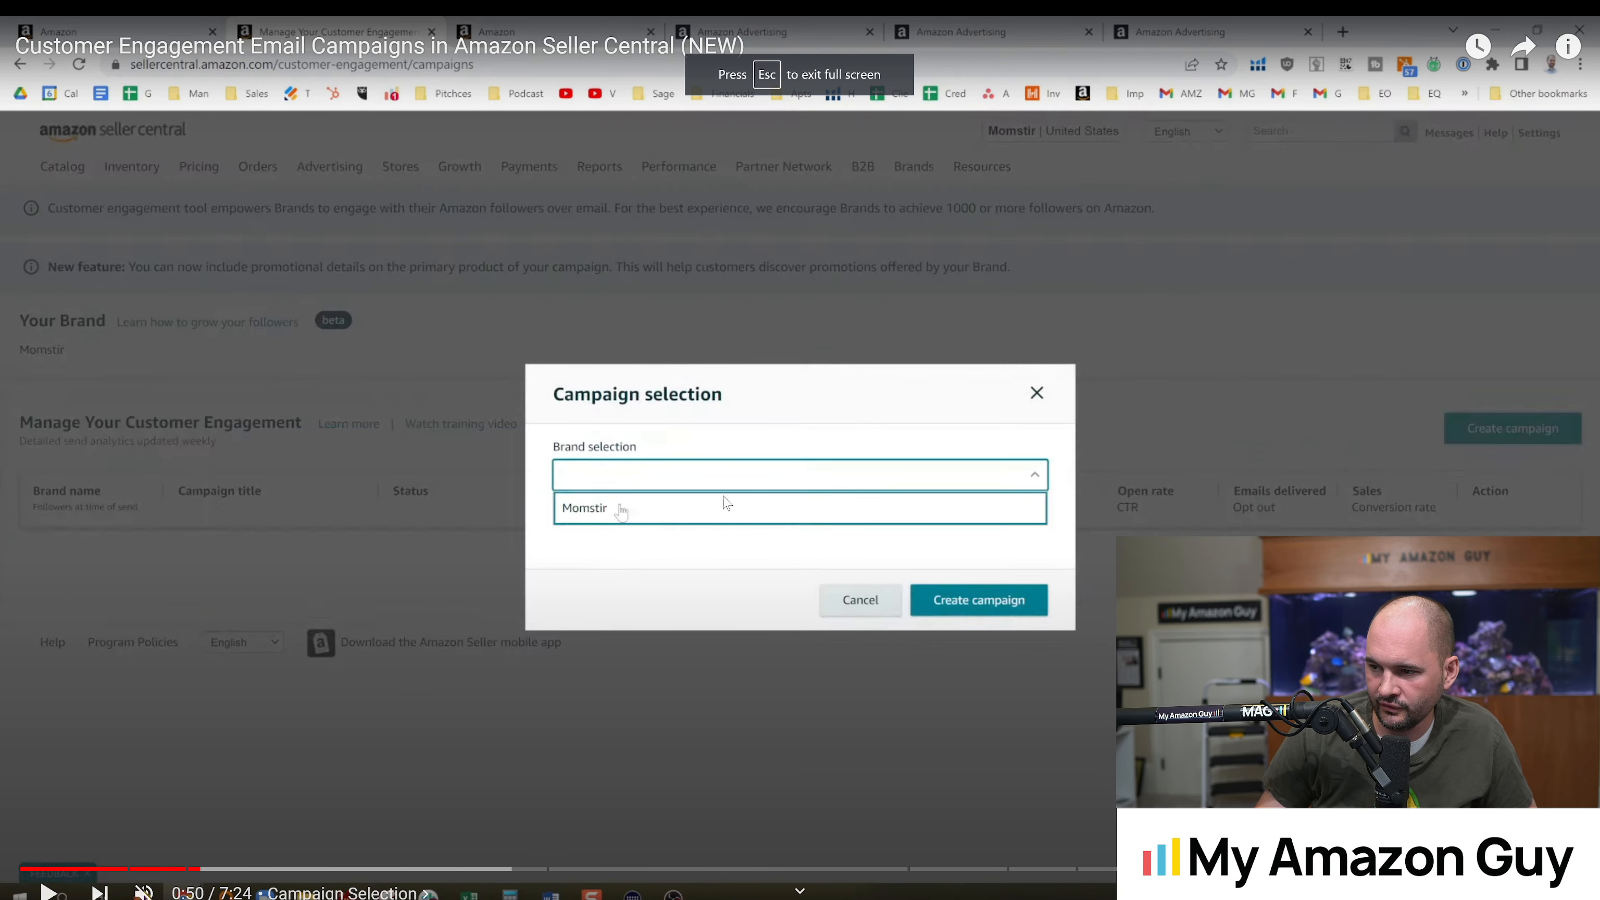
{"action": "mouse_move", "coordinate": [472, 352]}
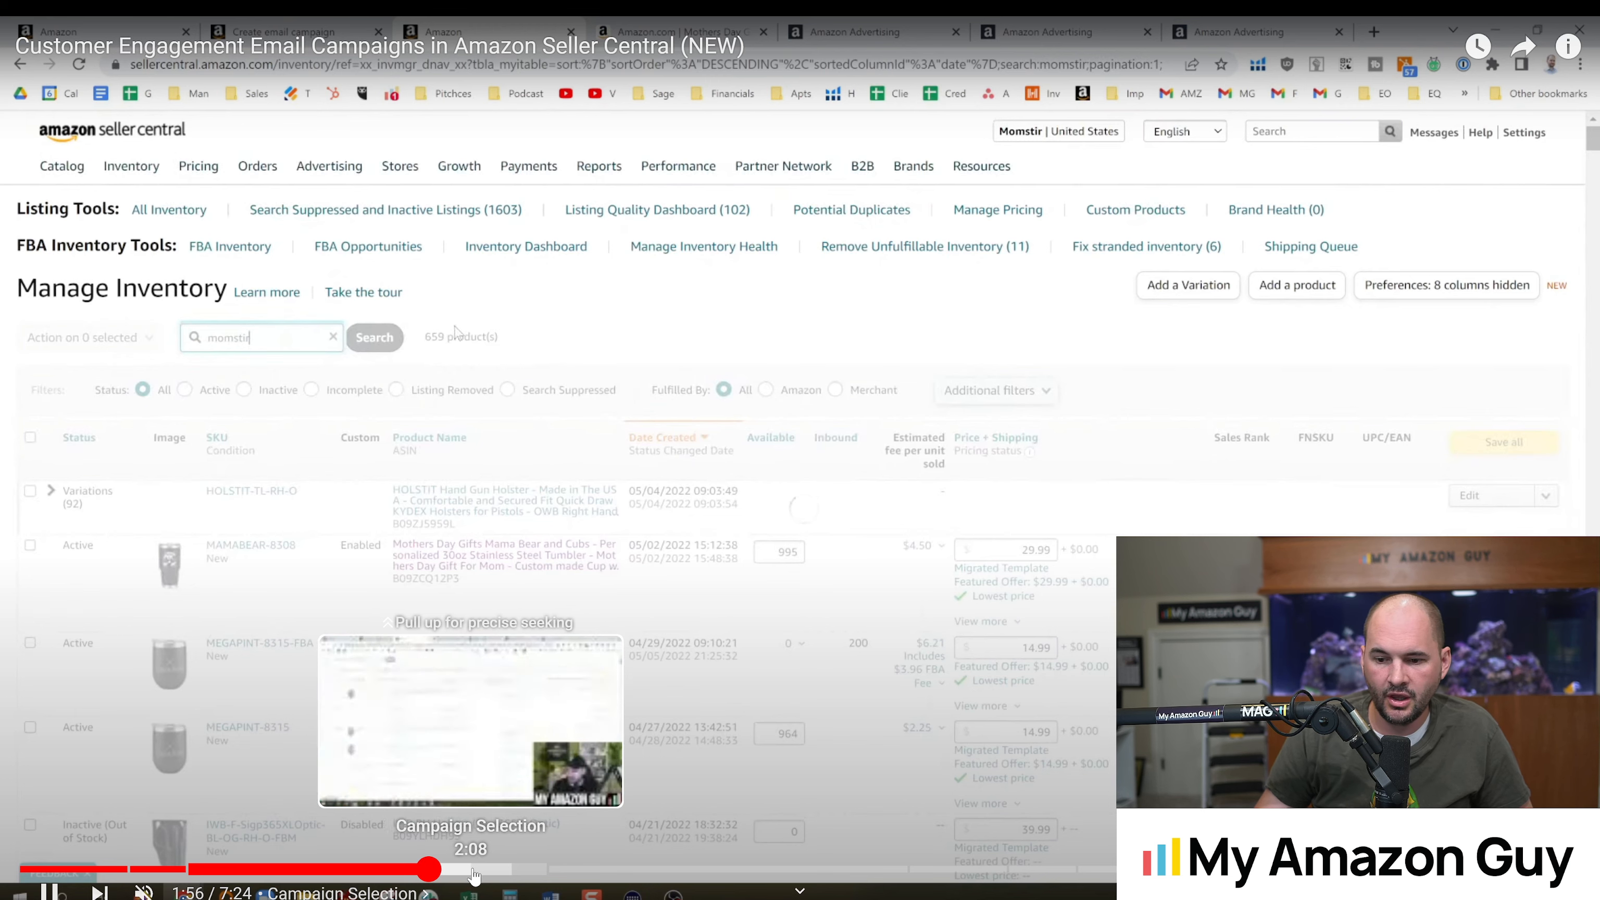
Search Manage Inventory for 'moms' and browse down to the Count Your Crazies tumbler
{"action": "left_click", "coordinate": [374, 142]}
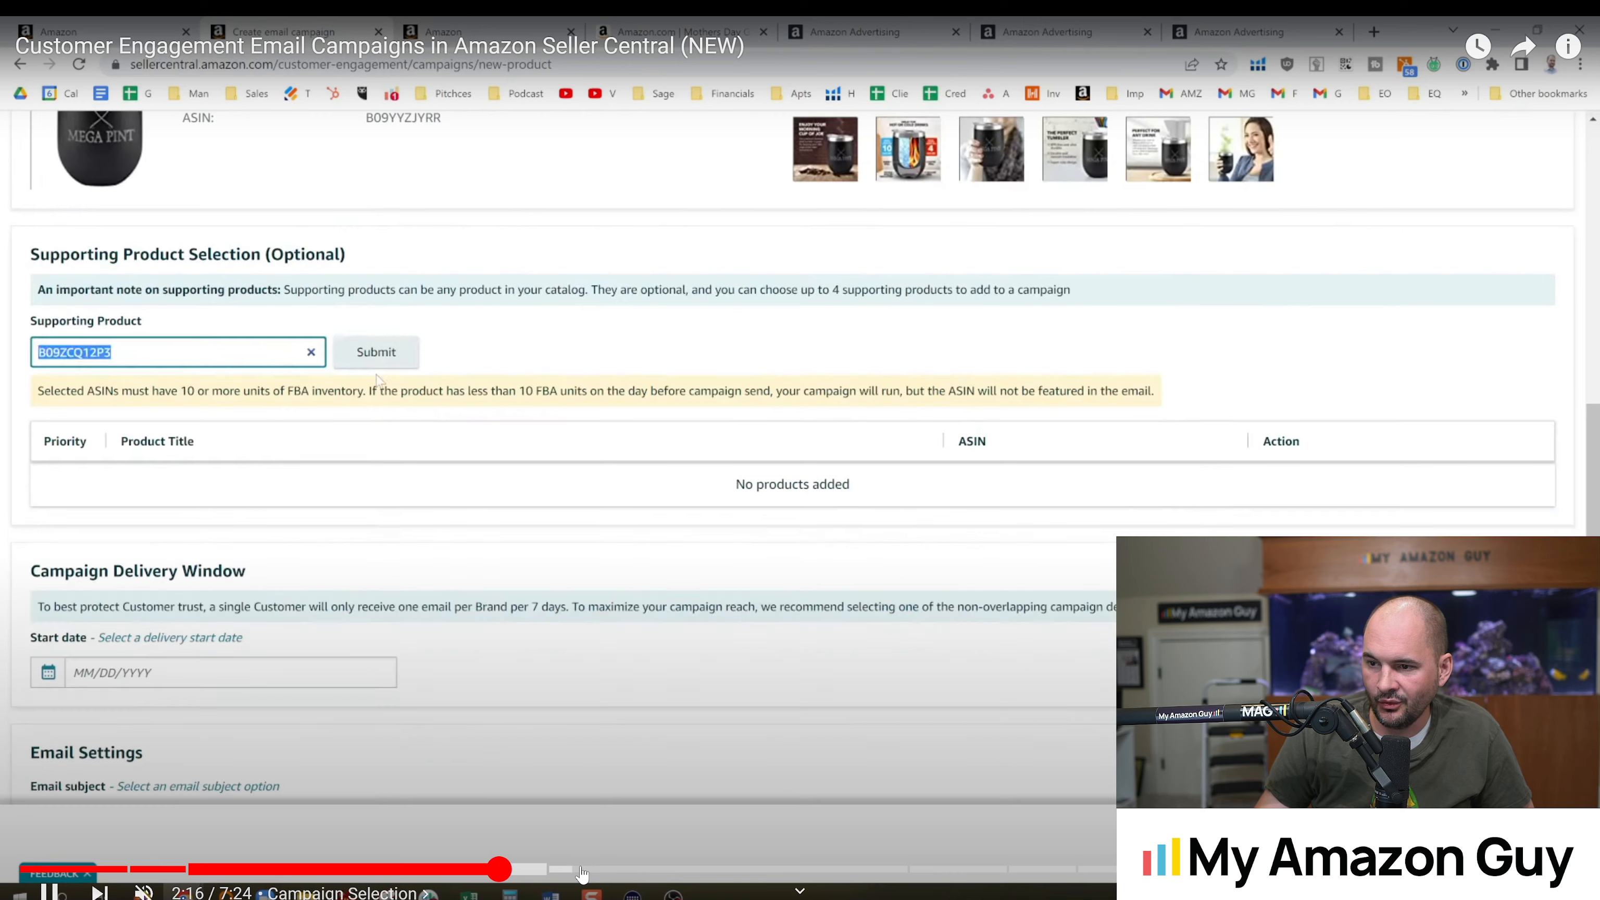
{"action": "left_click", "coordinate": [375, 351]}
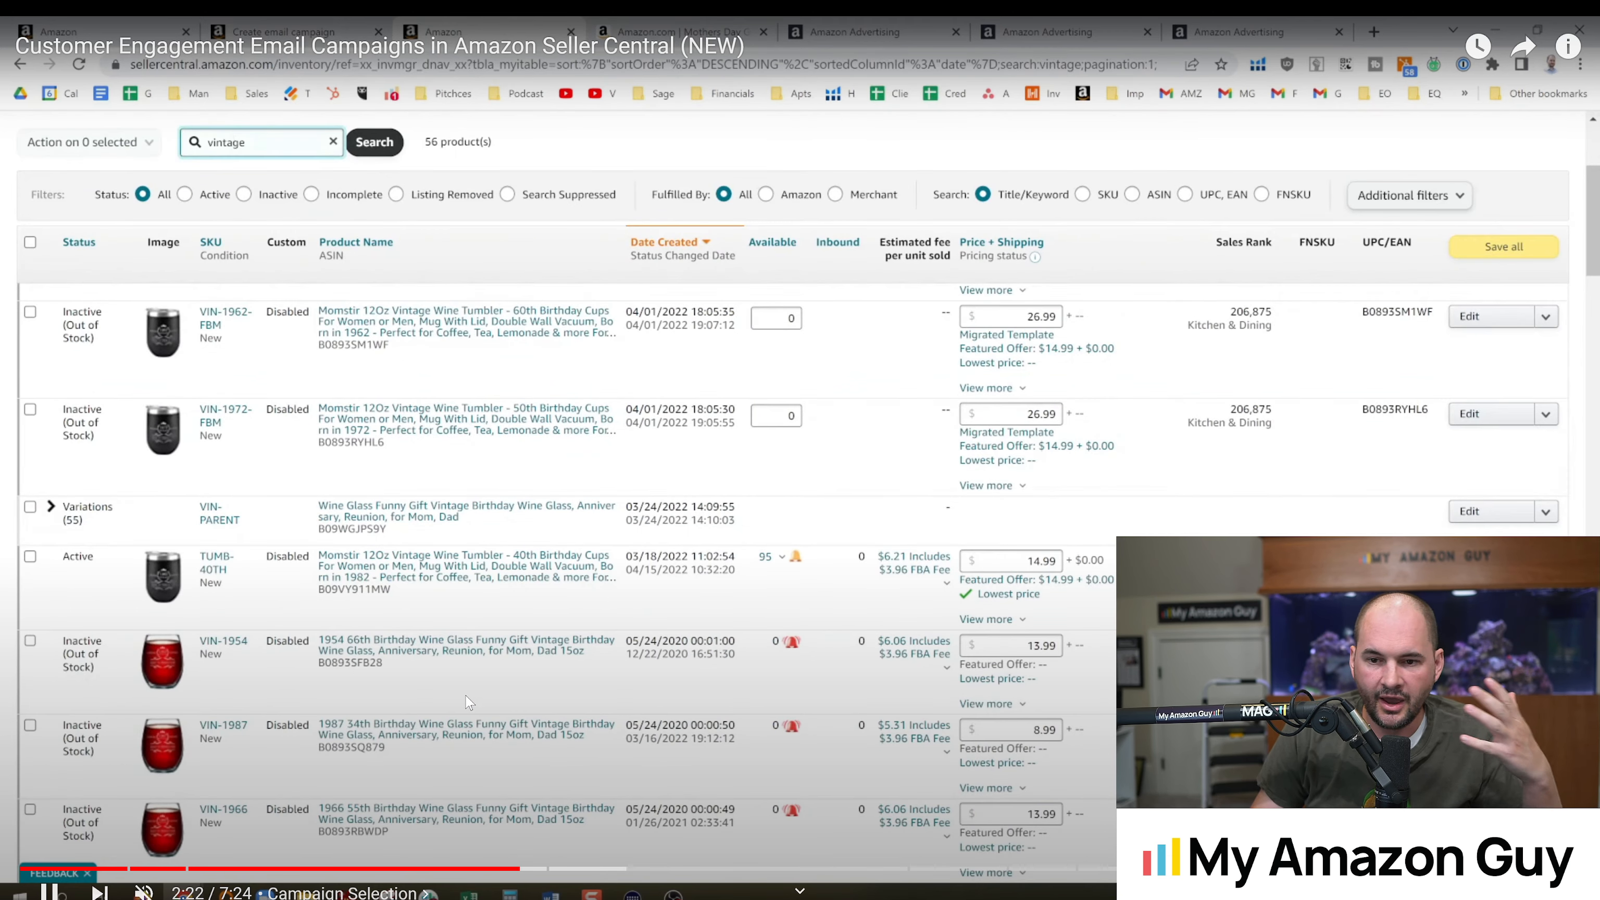
{"action": "type", "text": "momstir"}
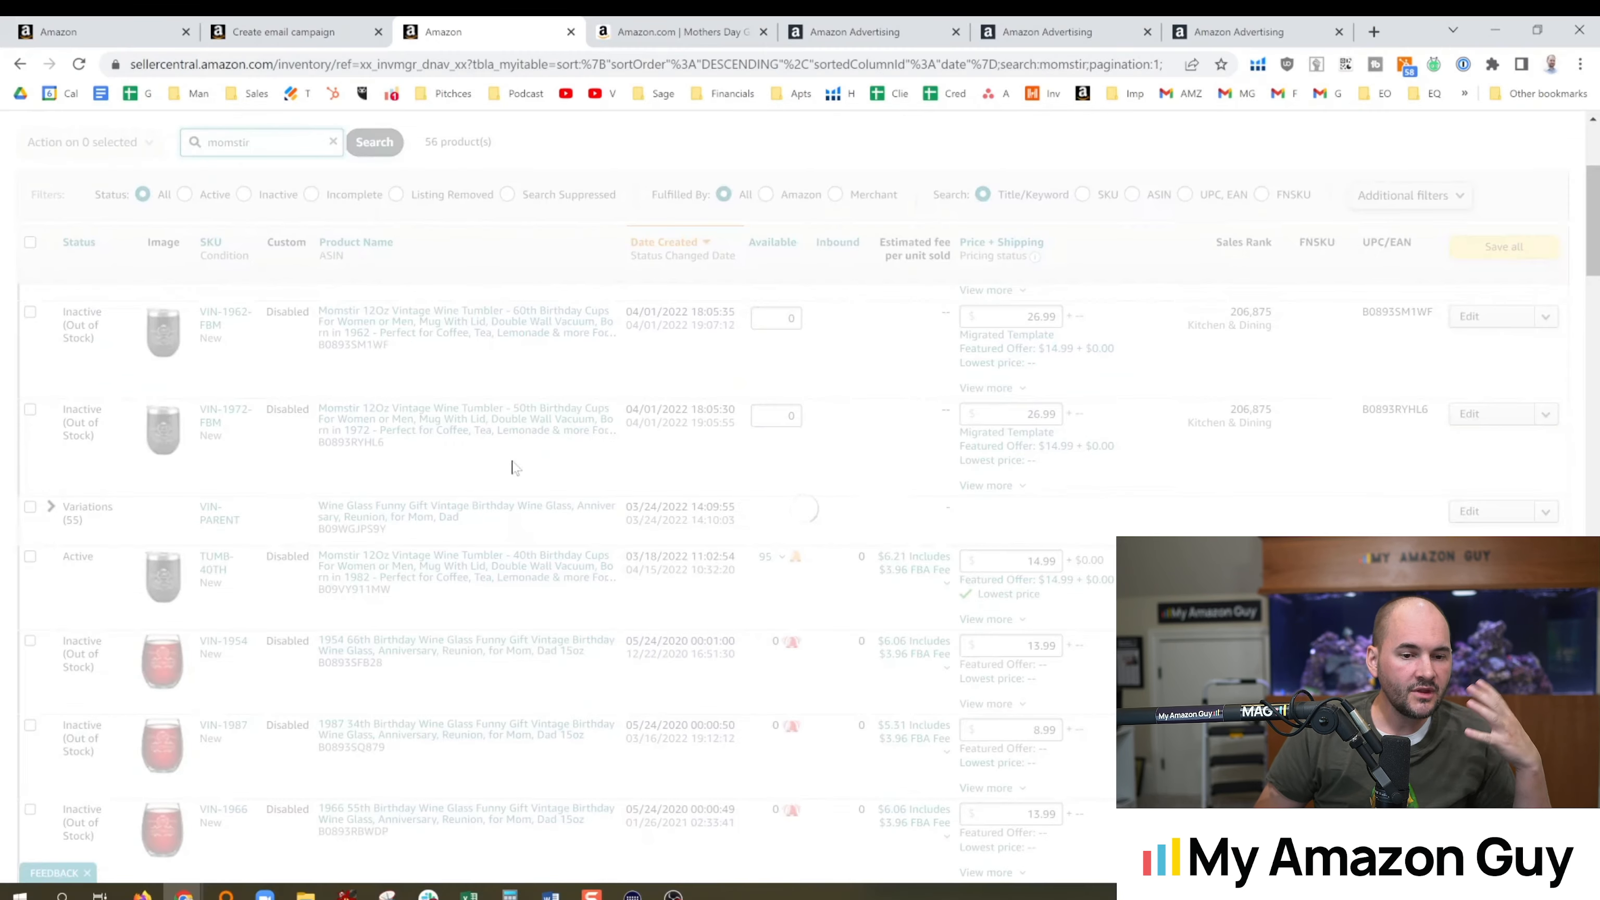
{"action": "mouse_move", "coordinate": [531, 423]}
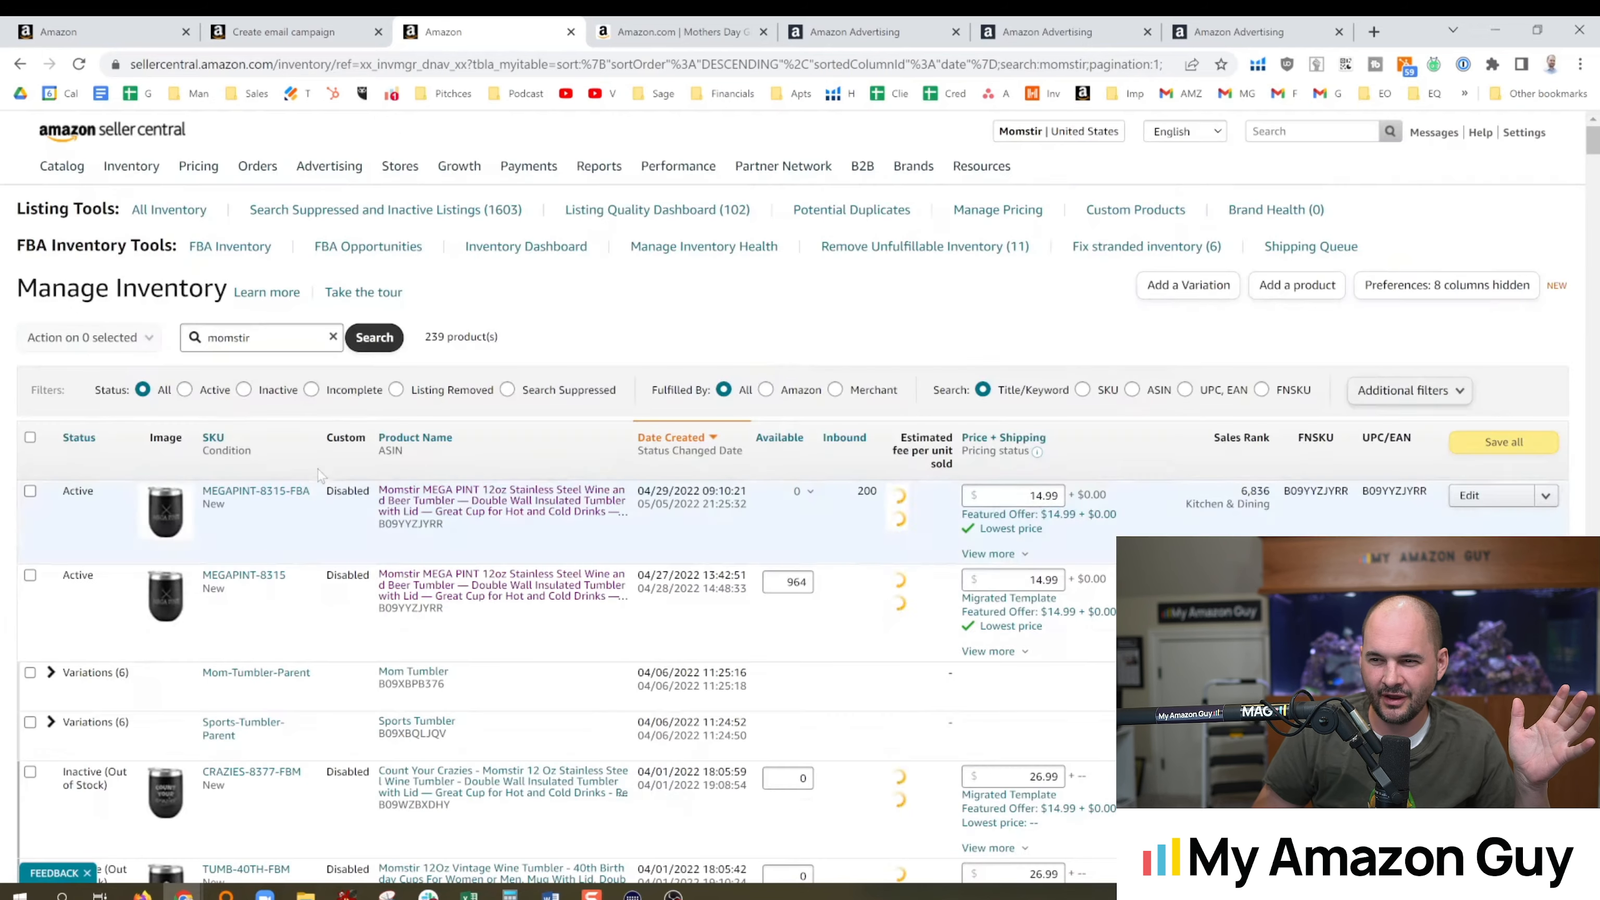
{"action": "scroll", "scroll_direction": "down", "scroll_amount": 3}
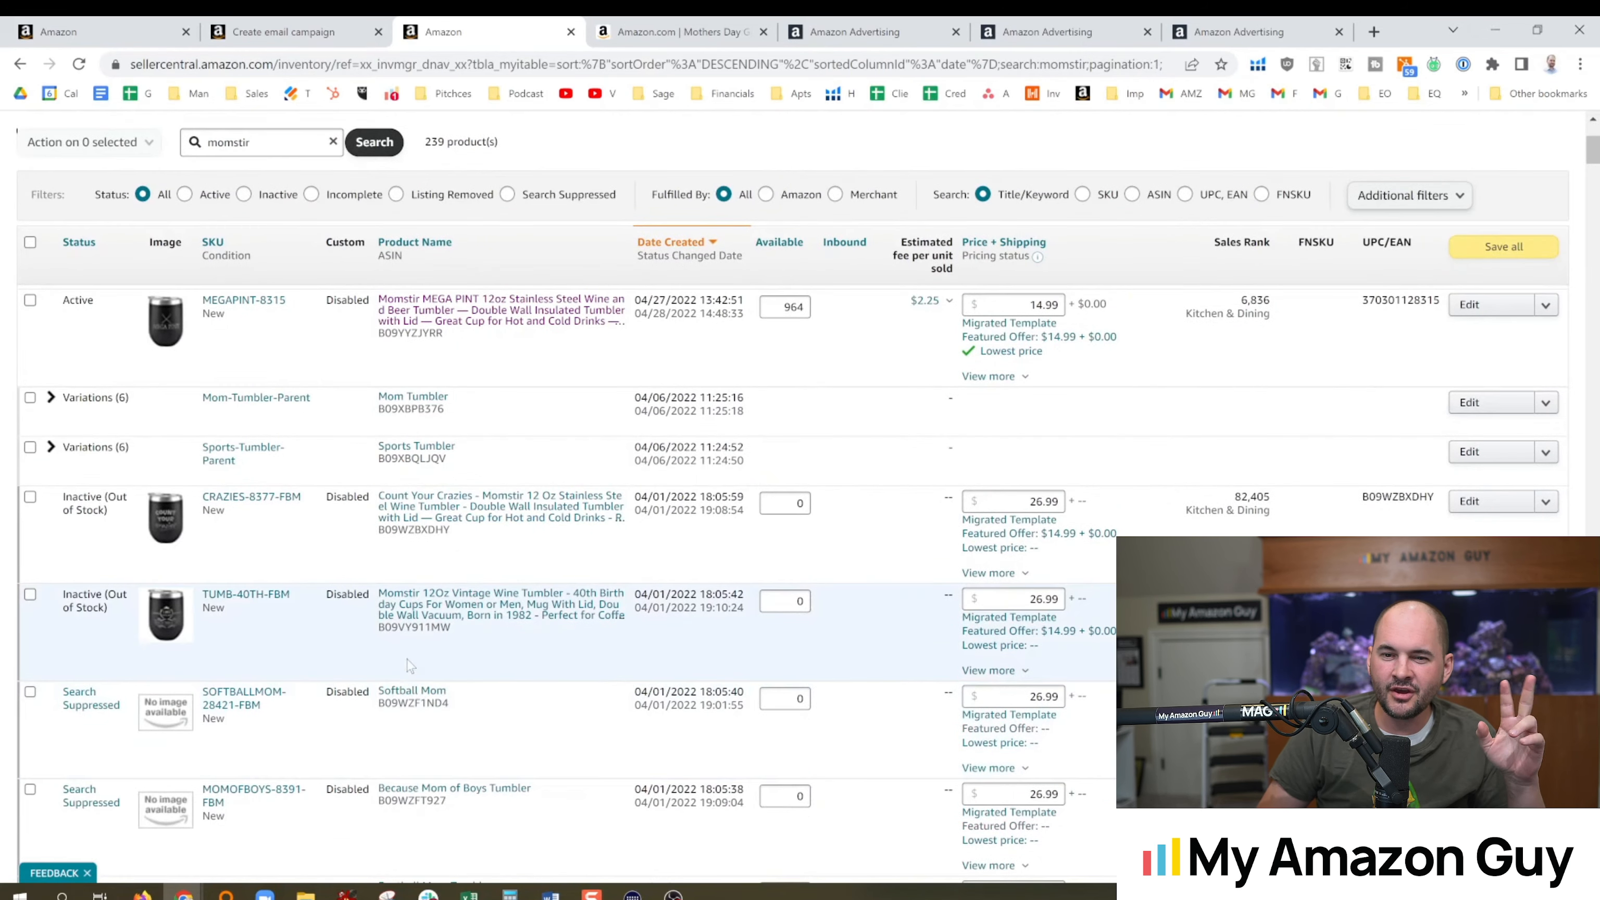
{"action": "scroll", "scroll_direction": "down", "scroll_amount": 3}
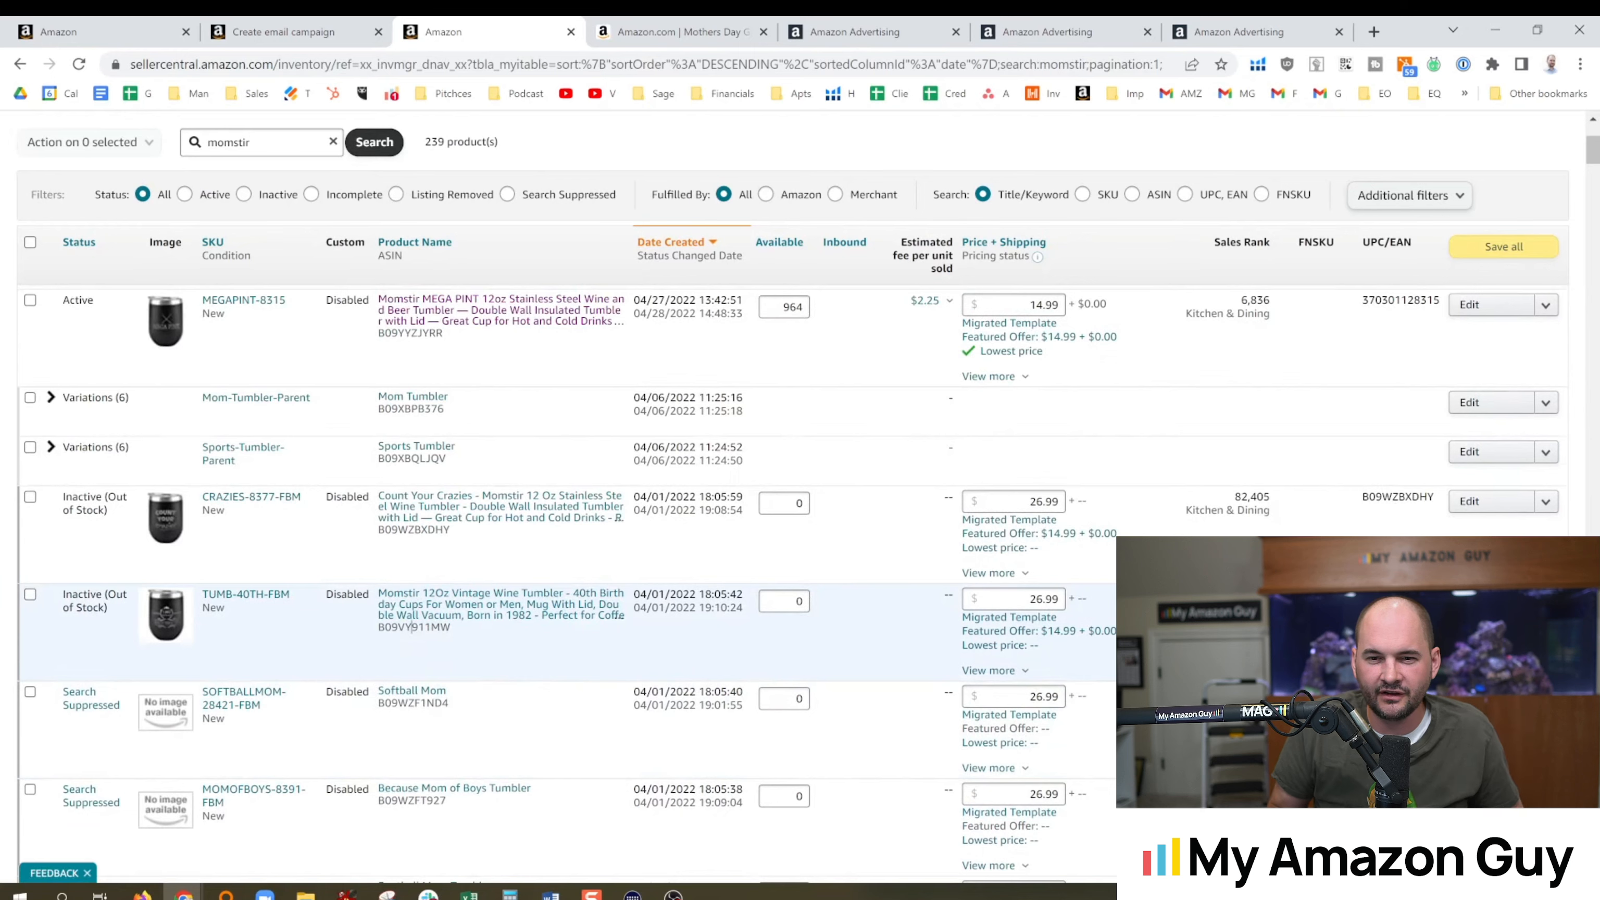
Filter the inventory by ASIN B09WZBXDHY and view the Count Your Crazies product page
{"action": "double_click", "coordinate": [403, 530]}
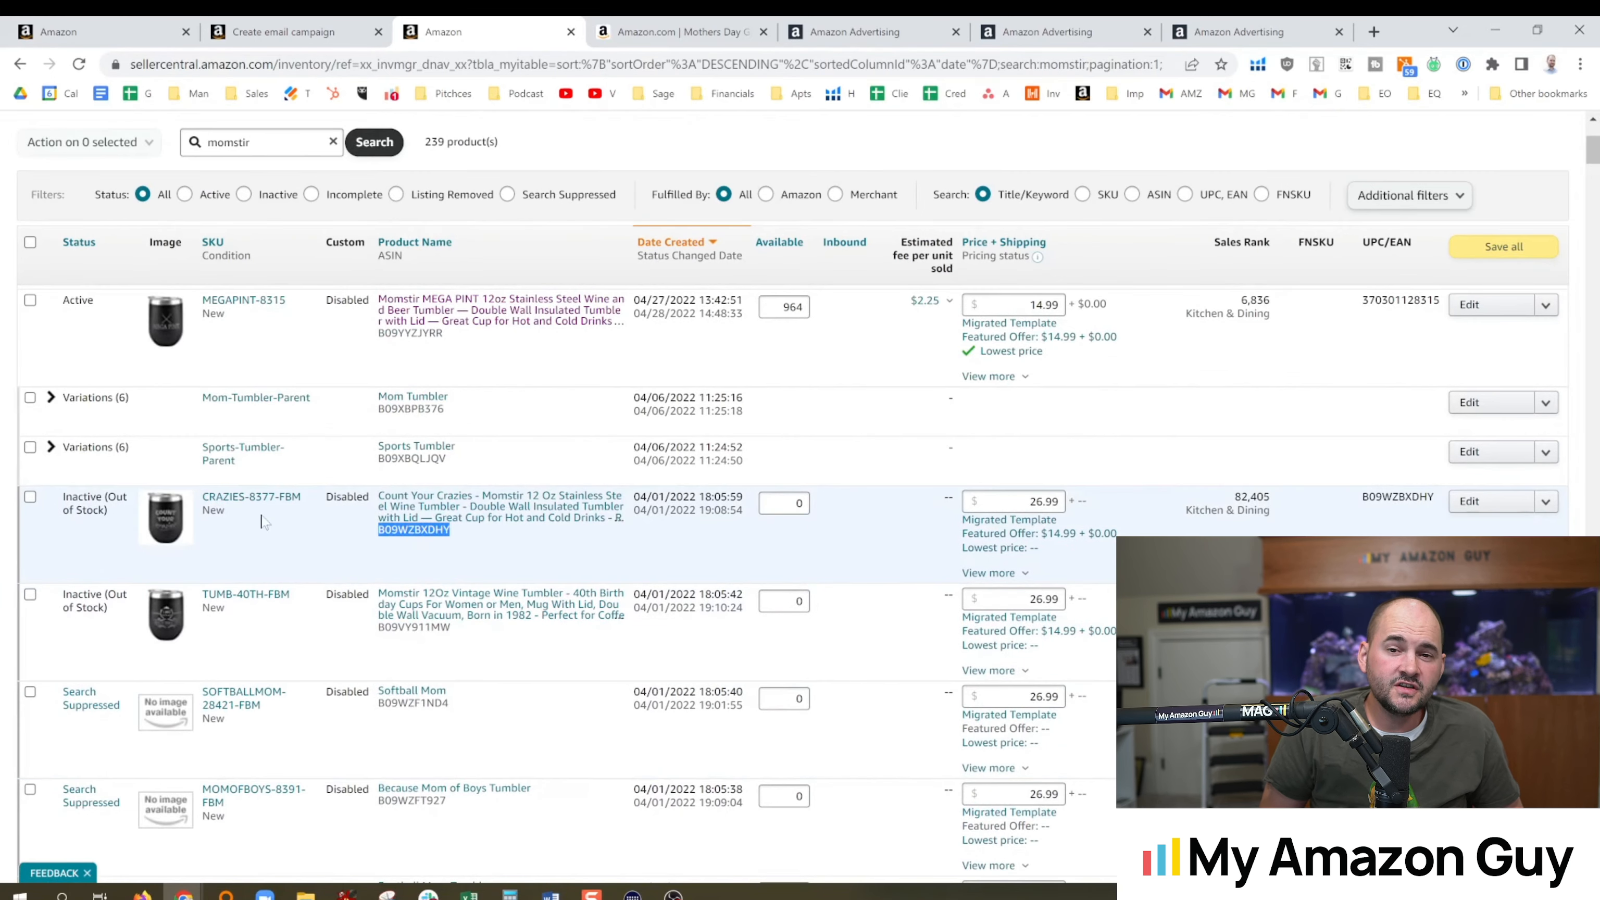
{"action": "type", "text": "B09WZBXDHY"}
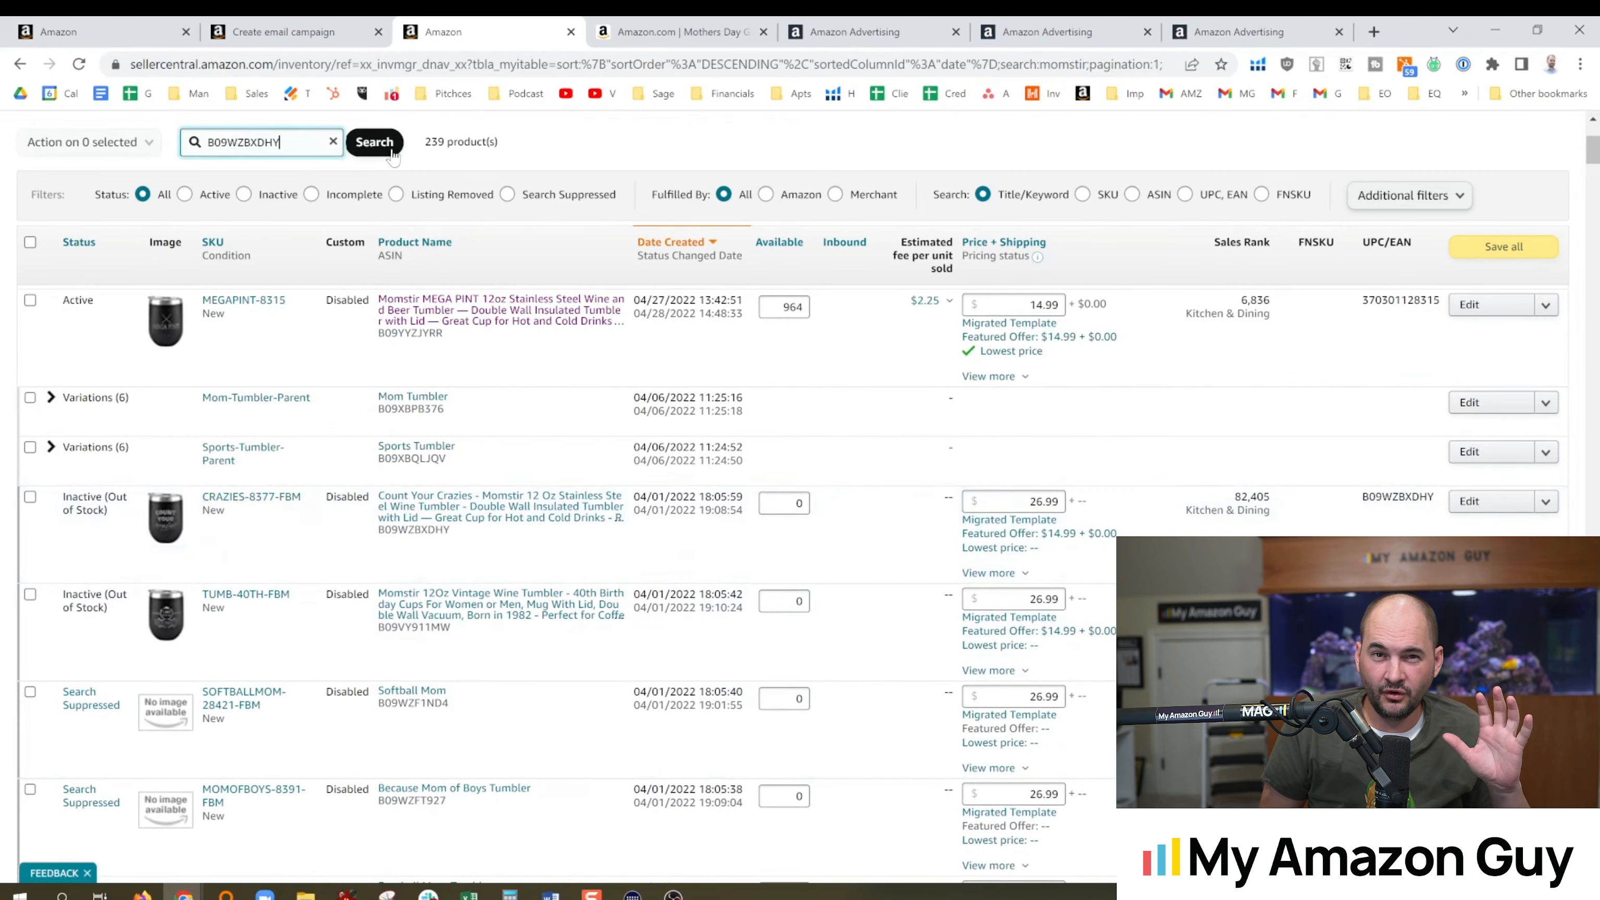
{"action": "left_click", "coordinate": [374, 140]}
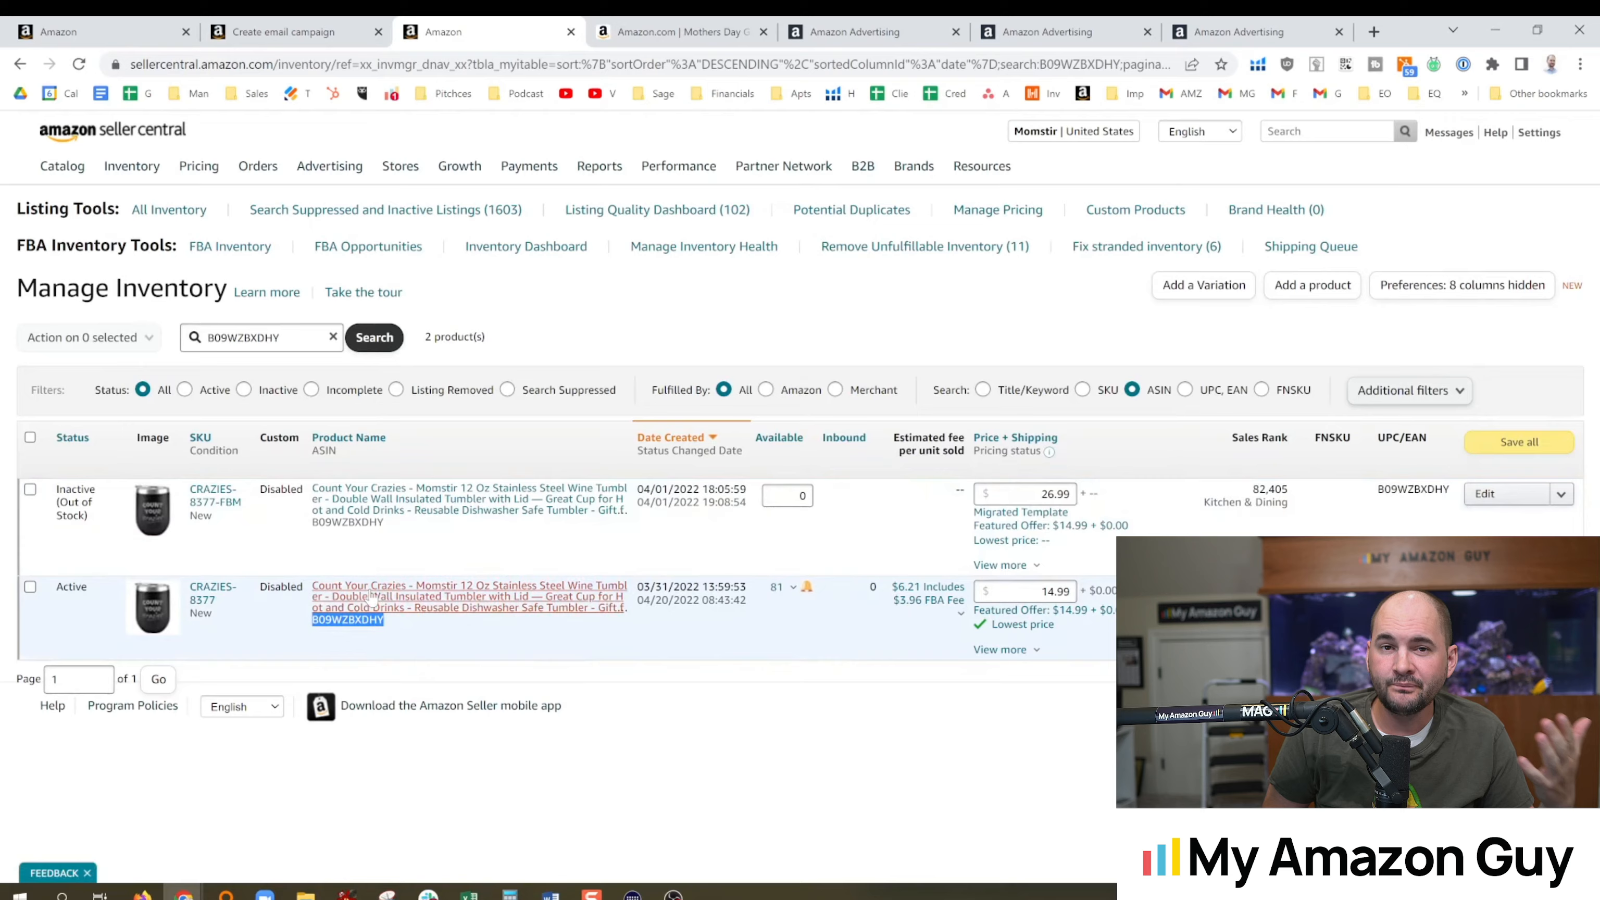
{"action": "left_click", "coordinate": [469, 596]}
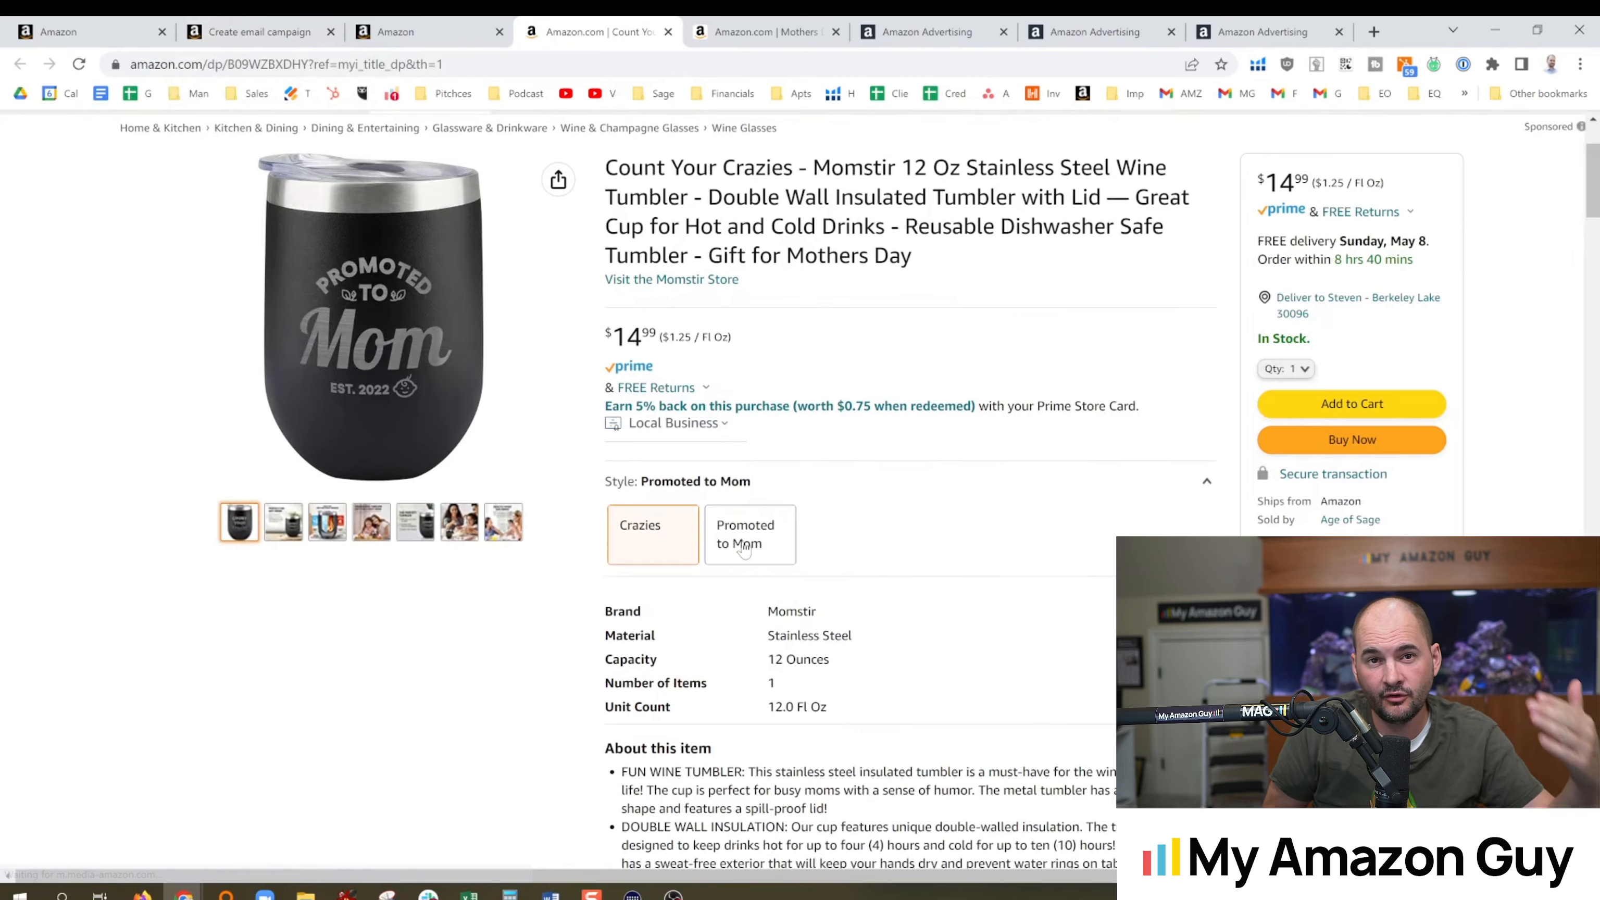
Switch the tumbler to the Promoted to Mom style, grab its ASIN, and visit the Momstir store
{"action": "left_click", "coordinate": [255, 31]}
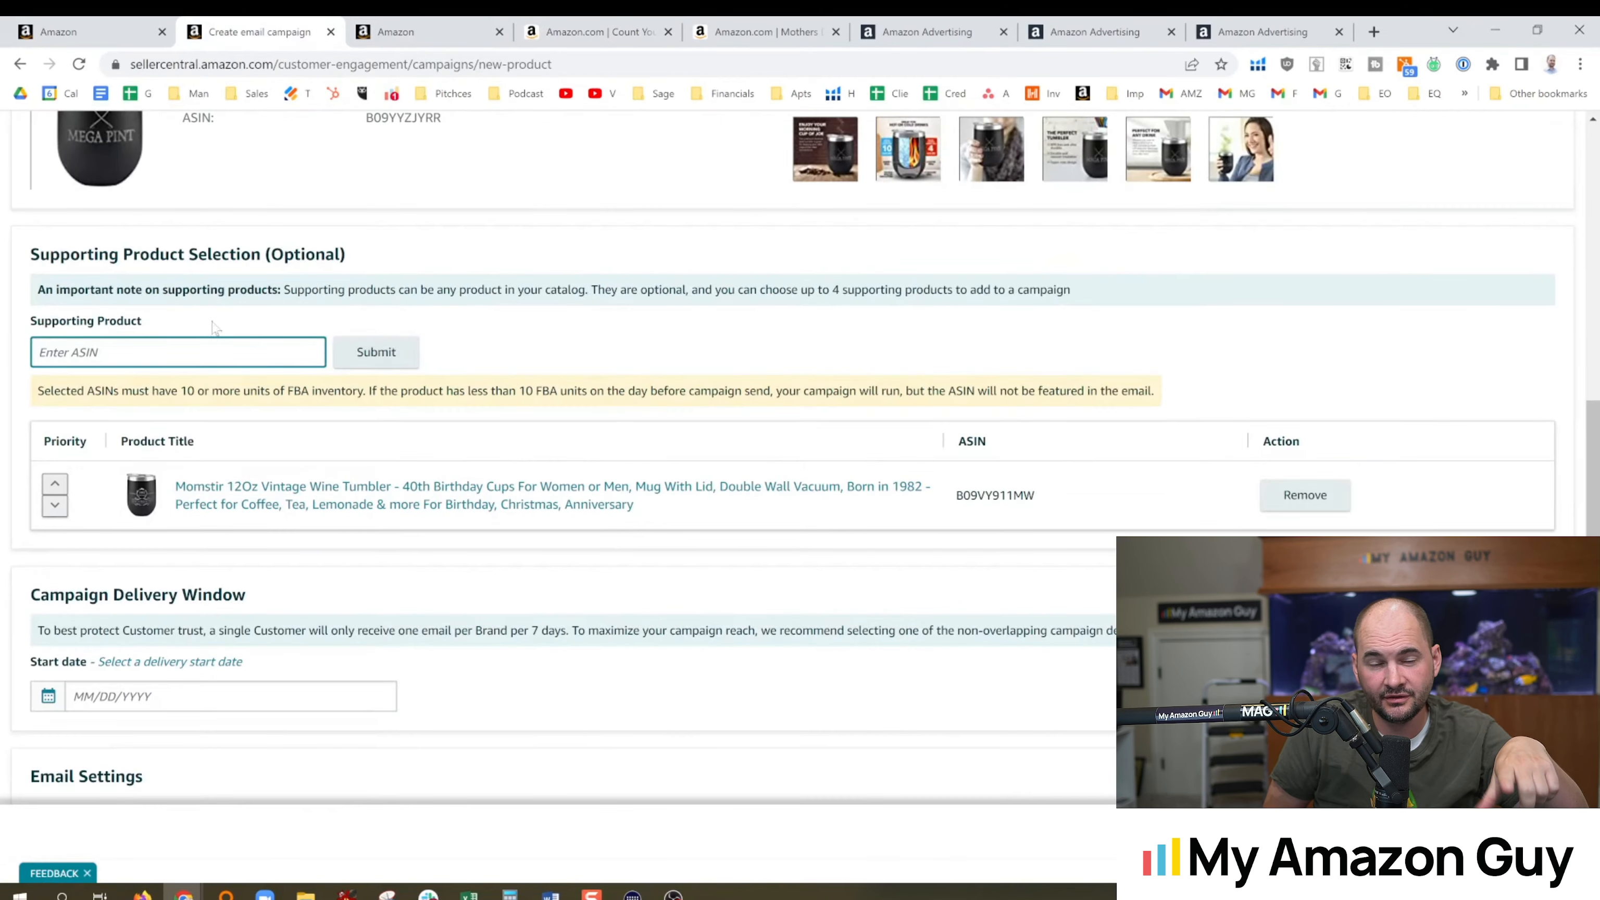
{"action": "left_click", "coordinate": [375, 352]}
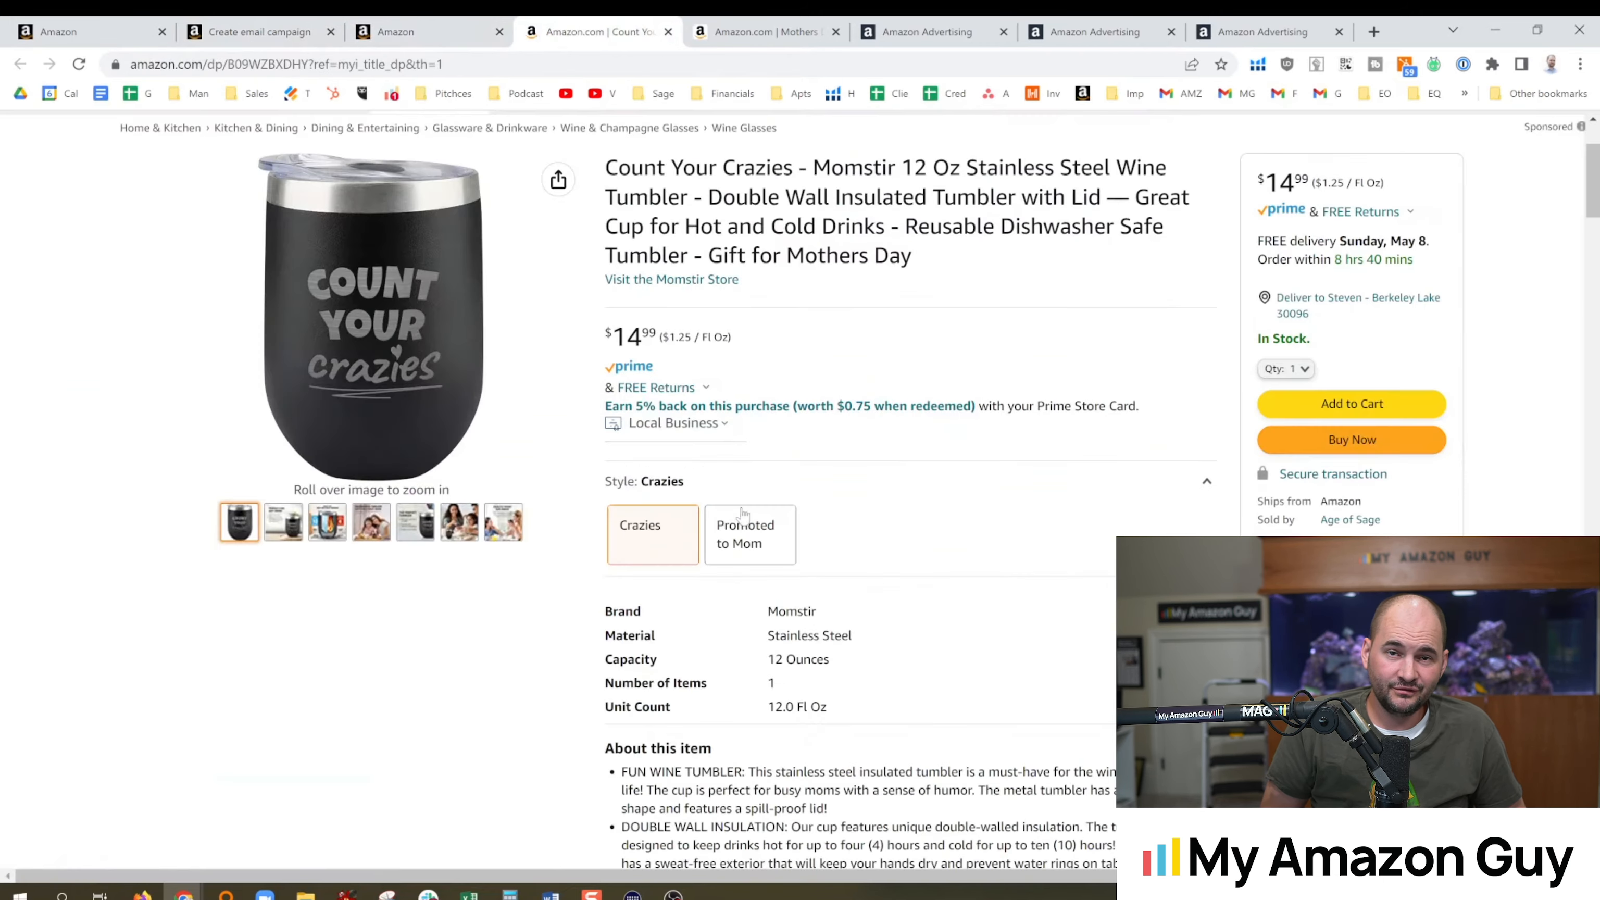
{"action": "left_click", "coordinate": [750, 533]}
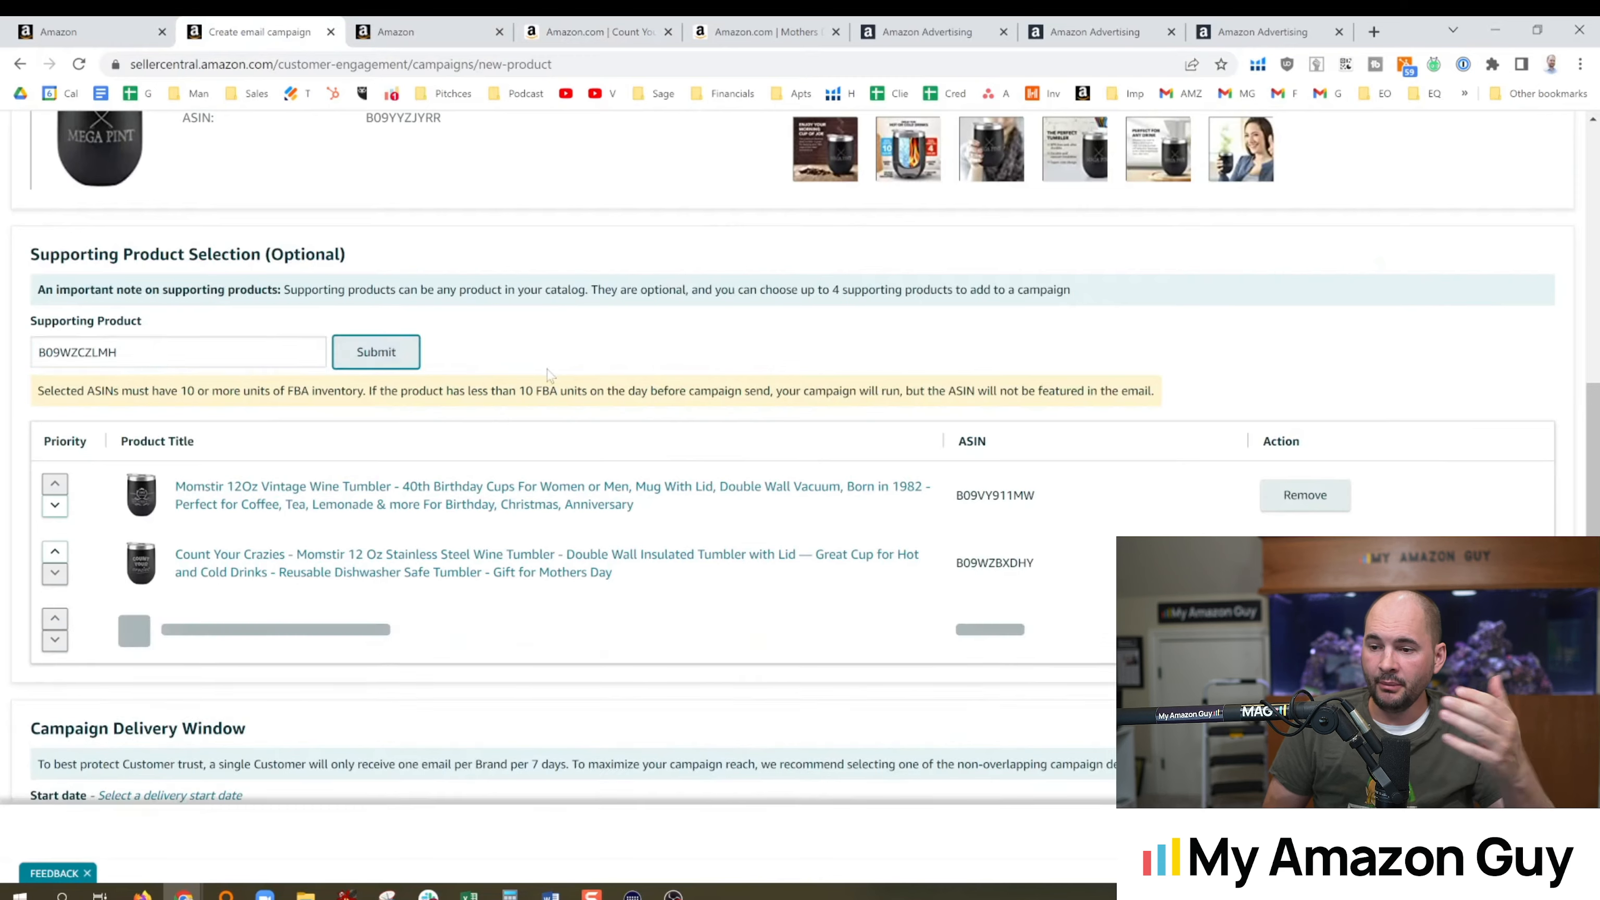
{"action": "left_click", "coordinate": [597, 31]}
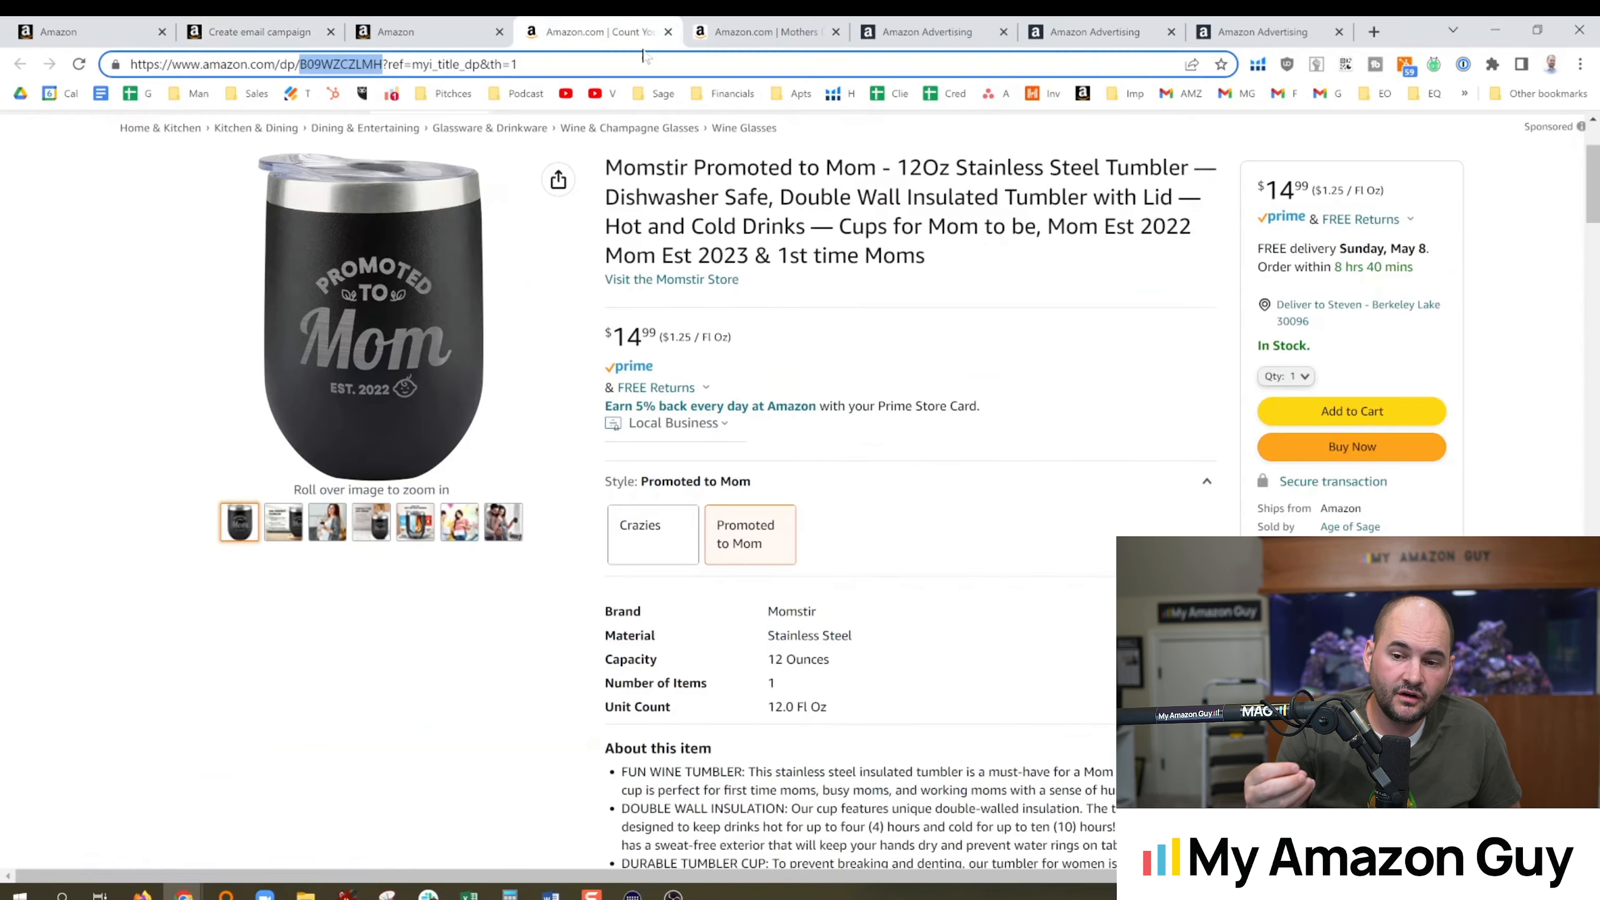
{"action": "left_click", "coordinate": [672, 278]}
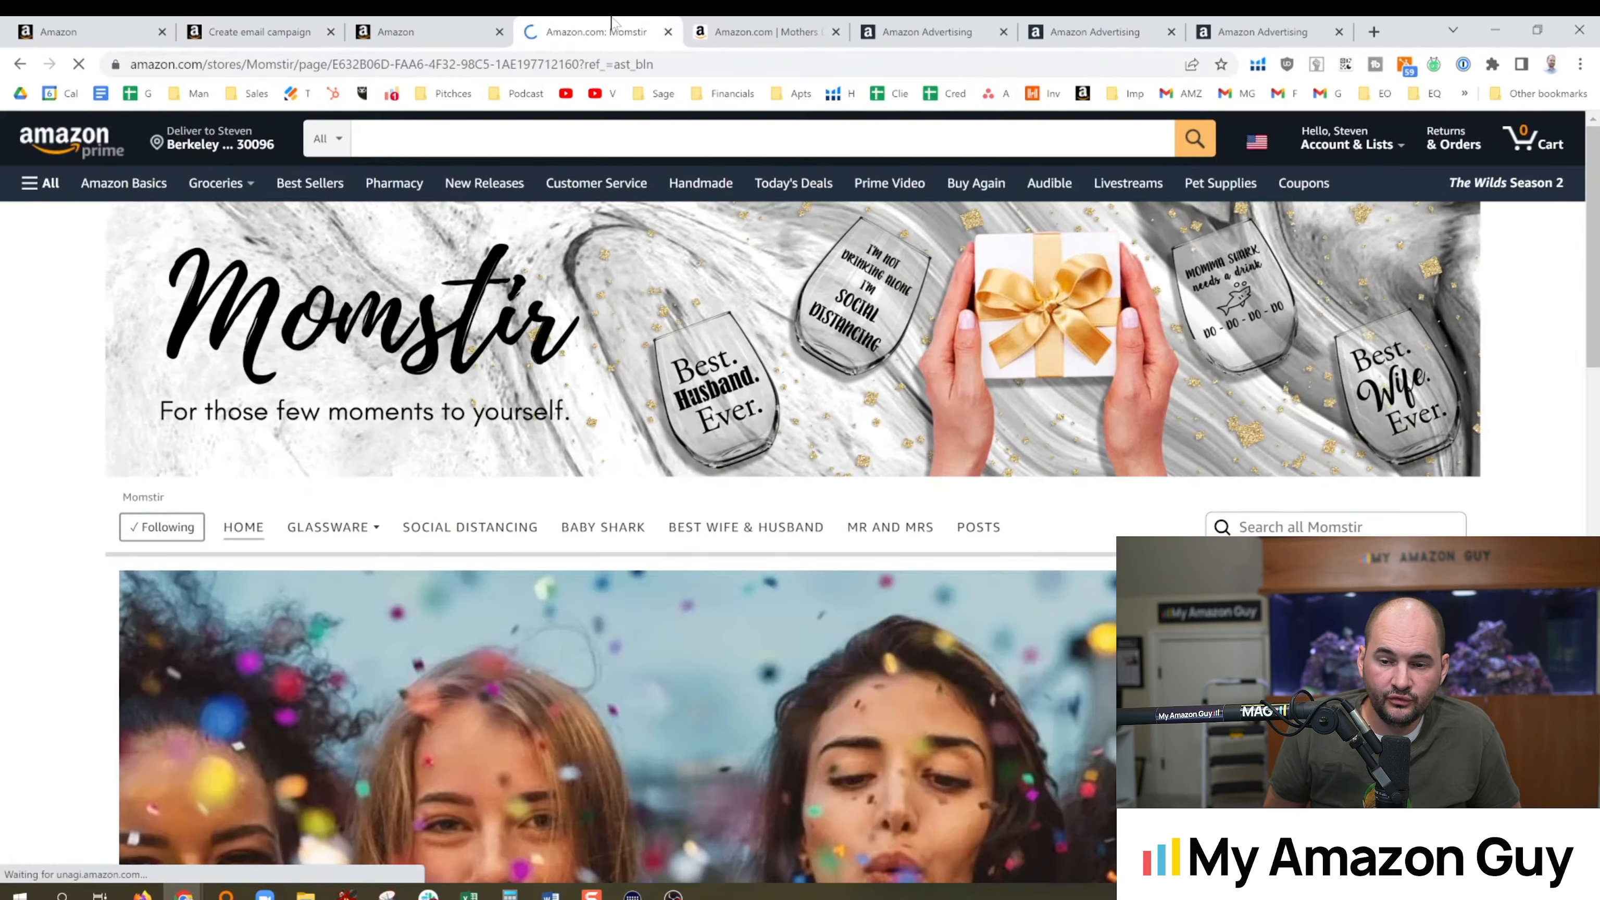
Find the Momma Shark Needs a Drink wine glass in the store and return to the campaign form
{"action": "scroll", "scroll_direction": "down", "scroll_amount": 3}
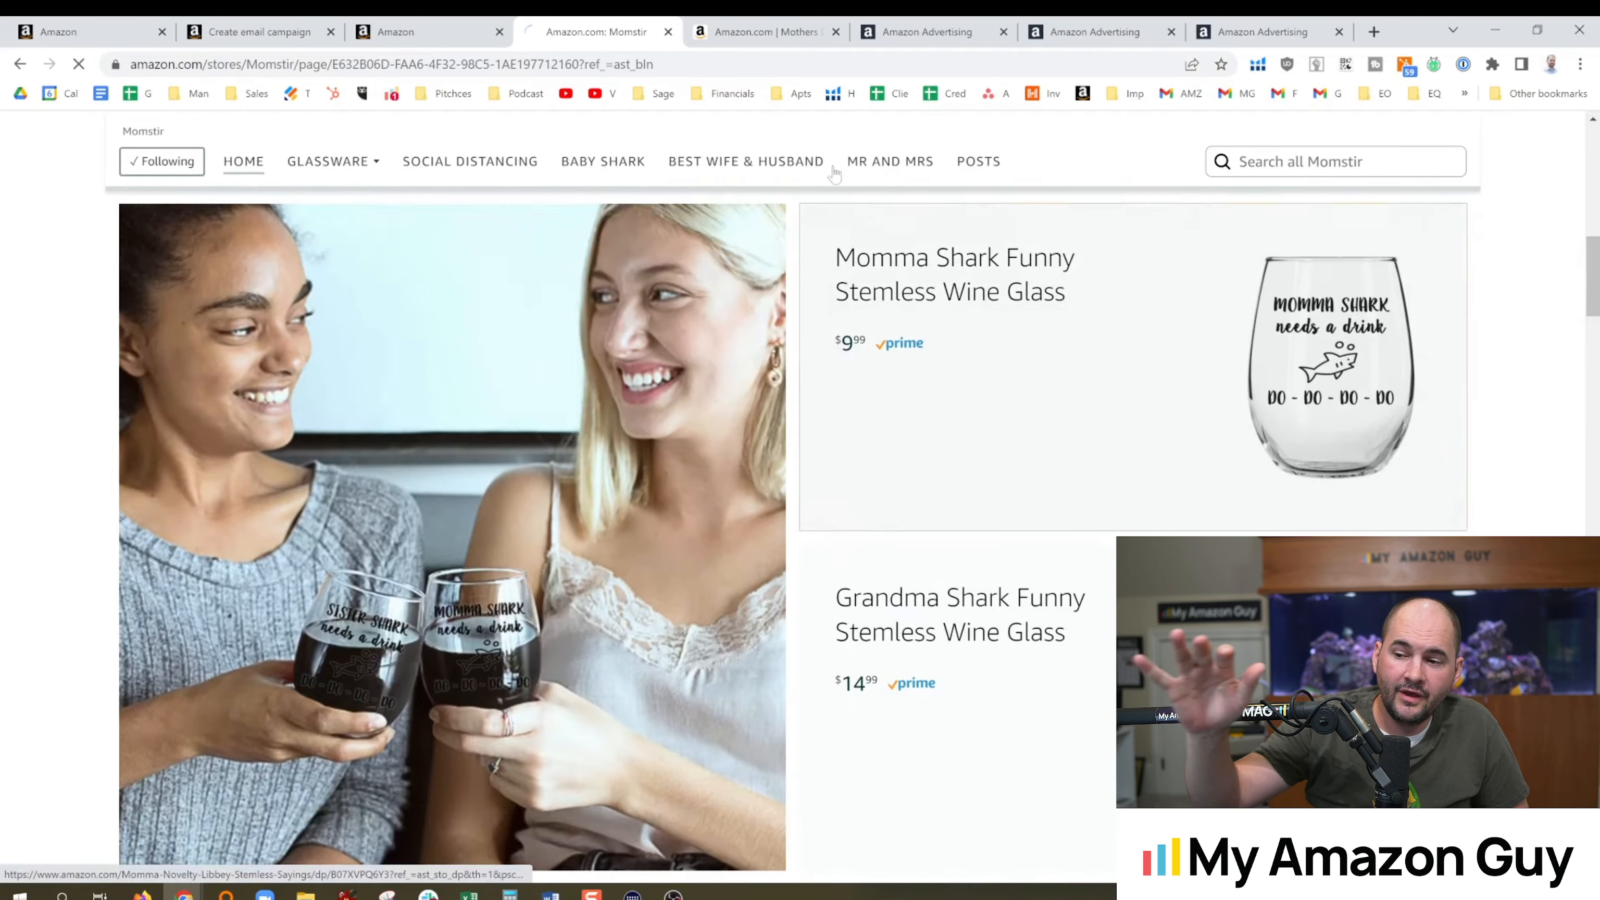
{"action": "left_click", "coordinate": [954, 274]}
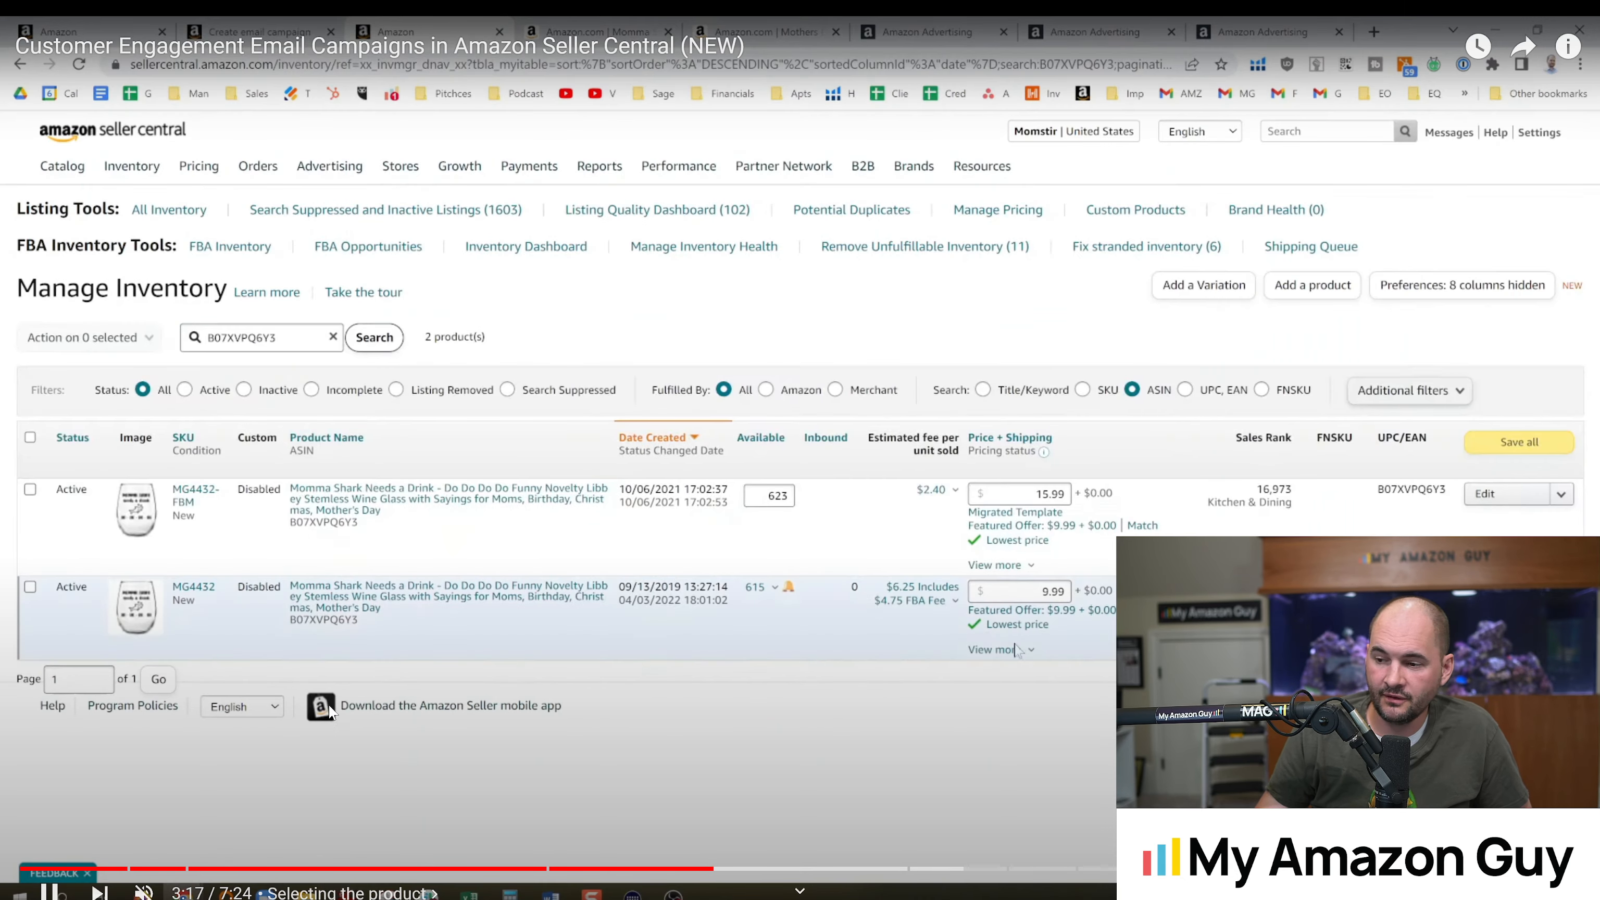
{"action": "mouse_move", "coordinate": [273, 683]}
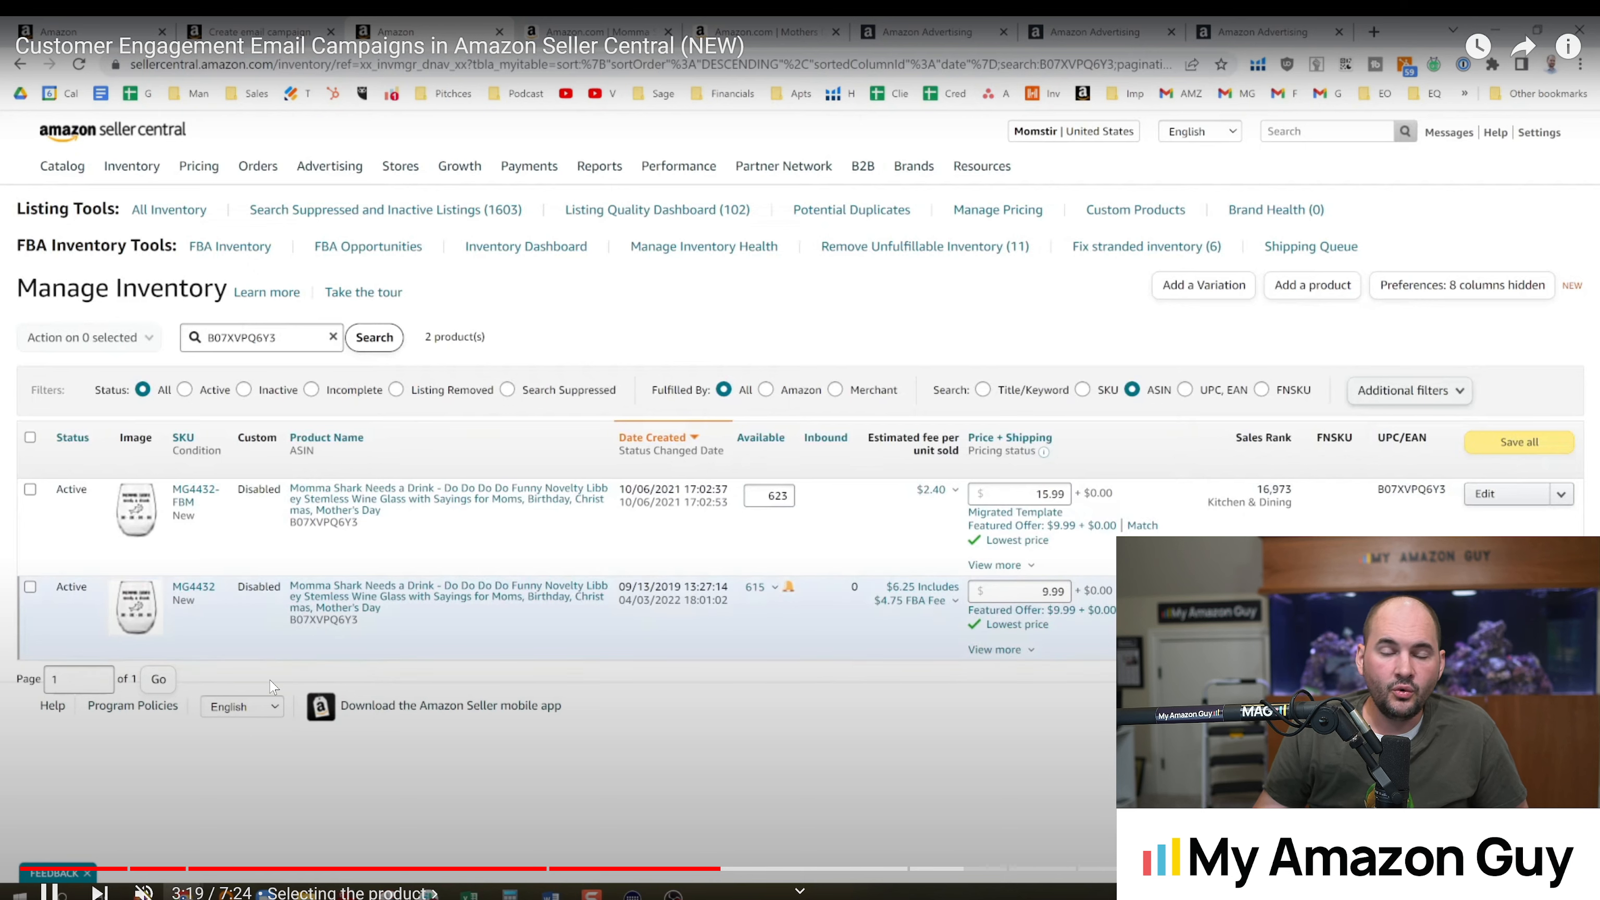
{"action": "mouse_move", "coordinate": [817, 356]}
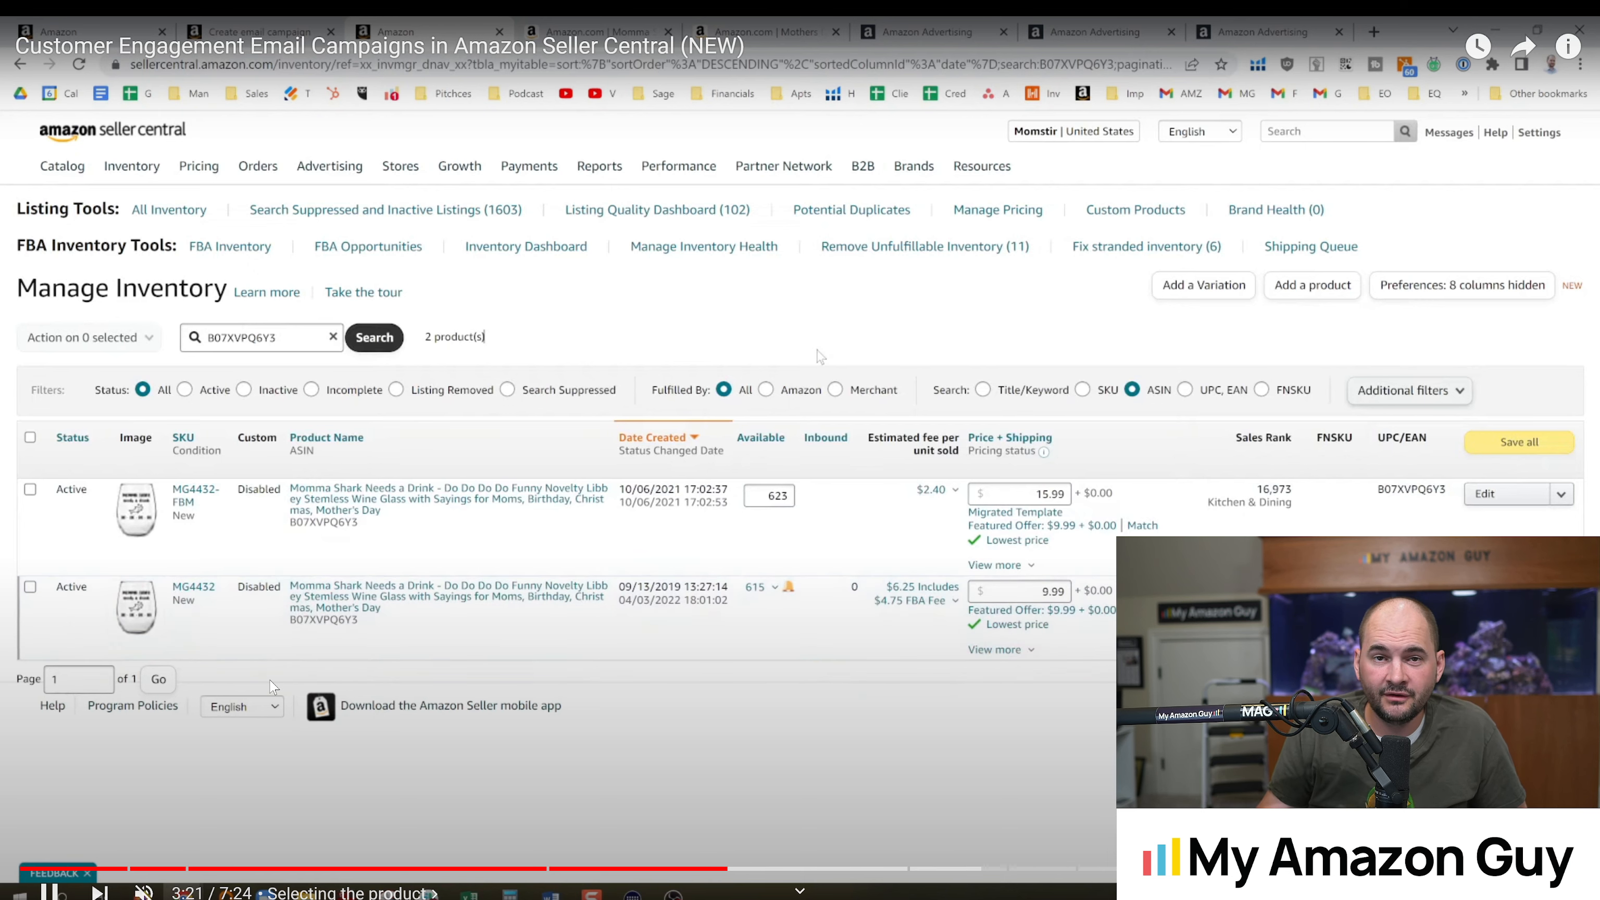
{"action": "left_click", "coordinate": [260, 31]}
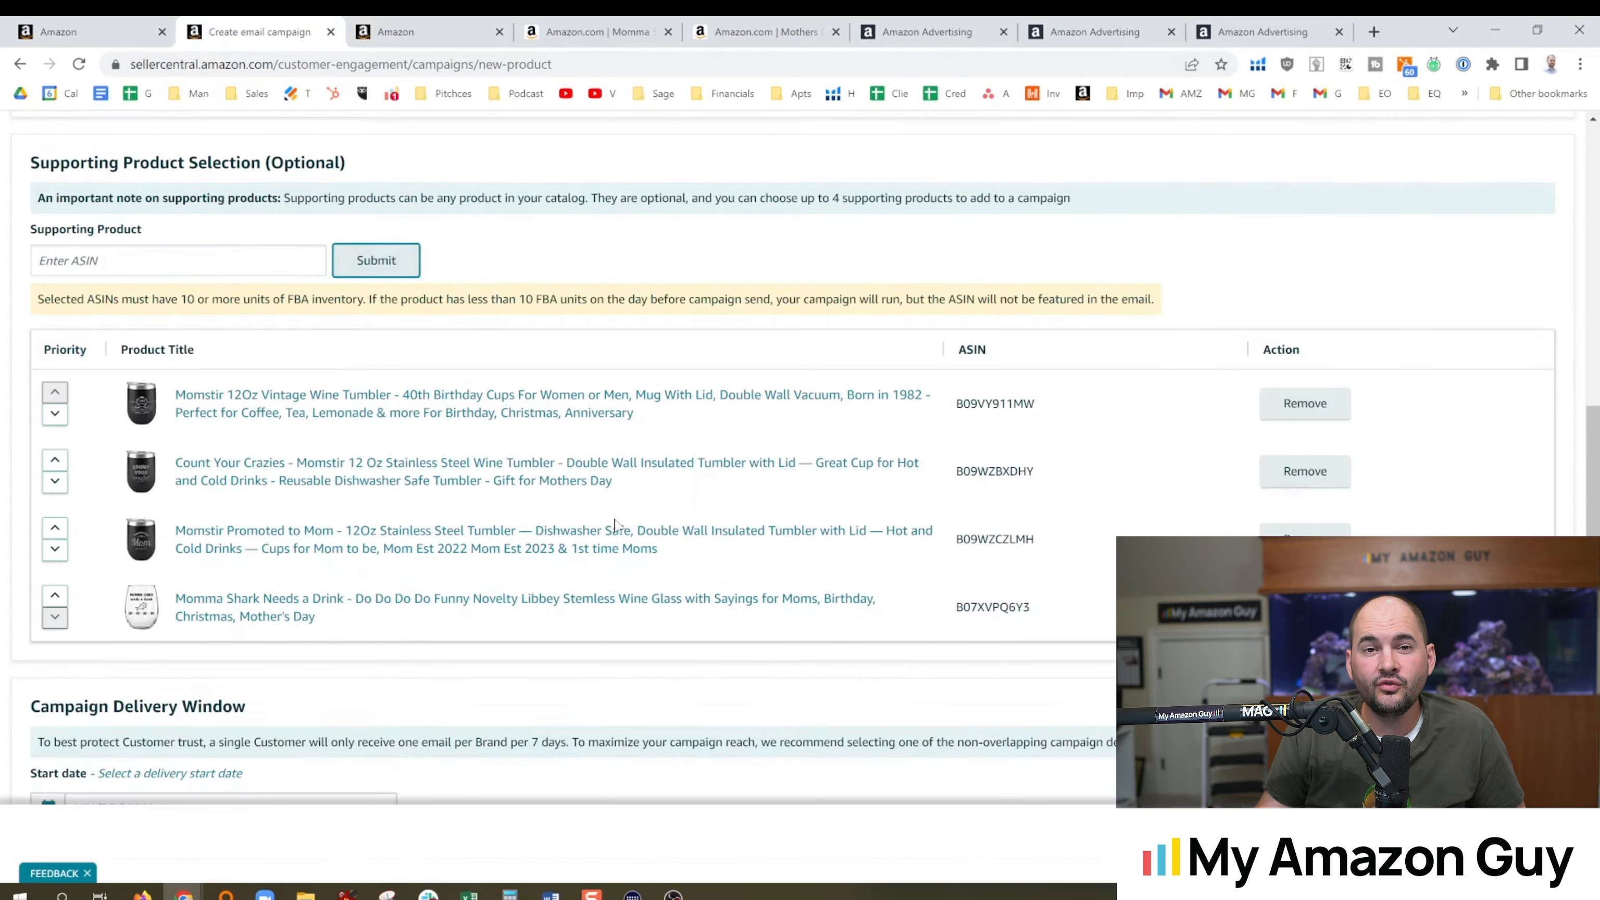
Browse the Momstir storefront products from the Momma Shark glass listing
{"action": "left_click", "coordinate": [426, 32]}
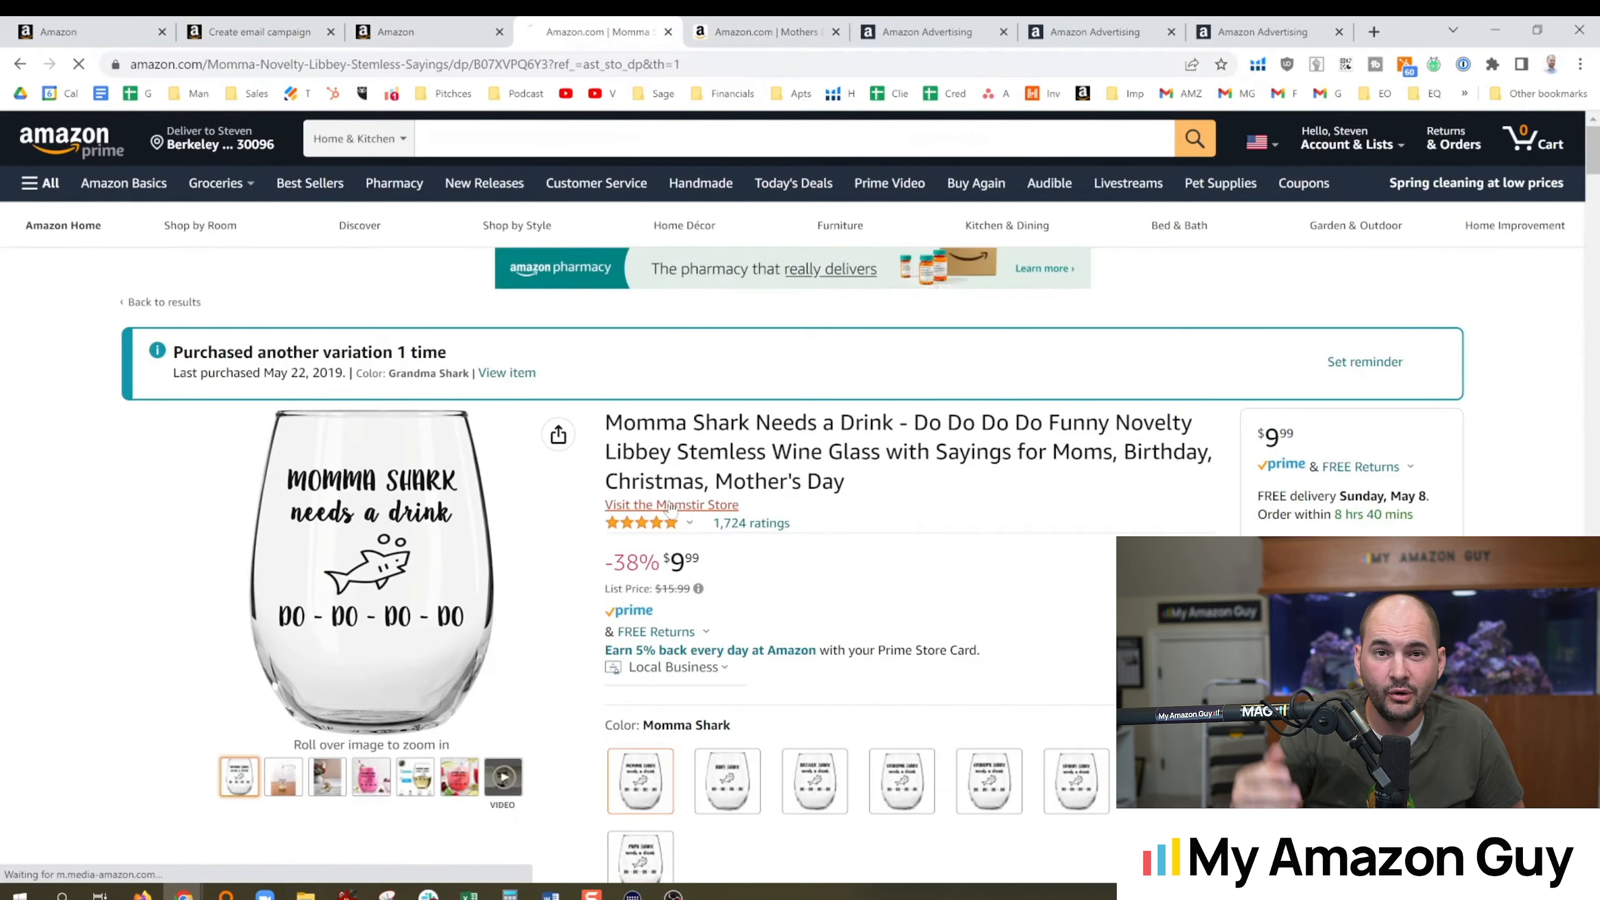
{"action": "left_click", "coordinate": [672, 504]}
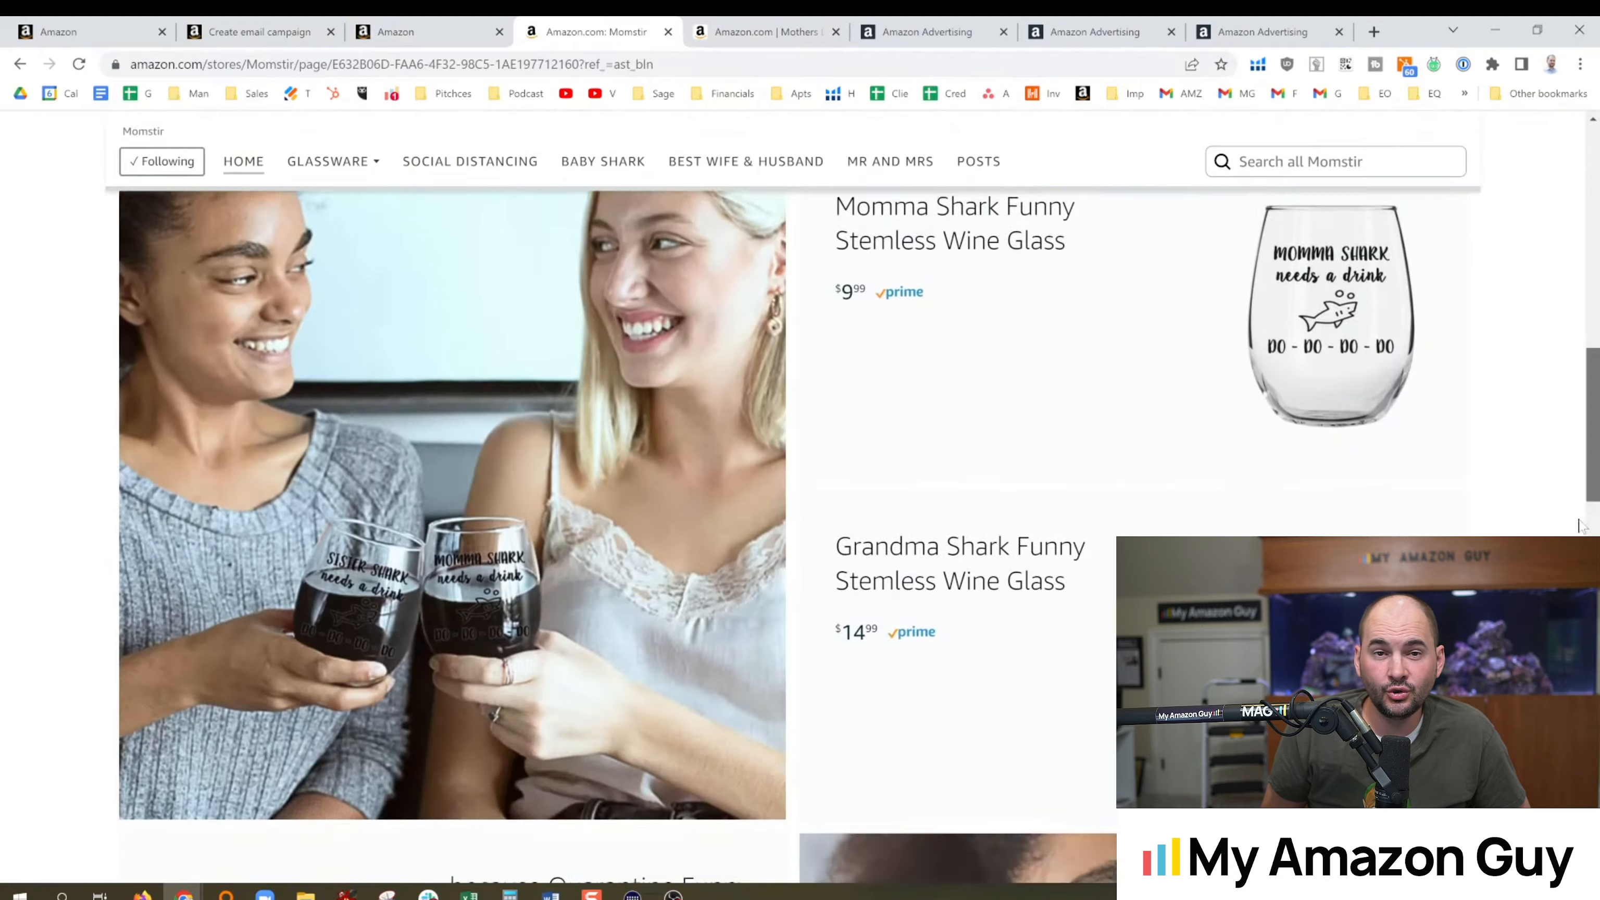
{"action": "scroll", "scroll_direction": "down", "scroll_amount": 3}
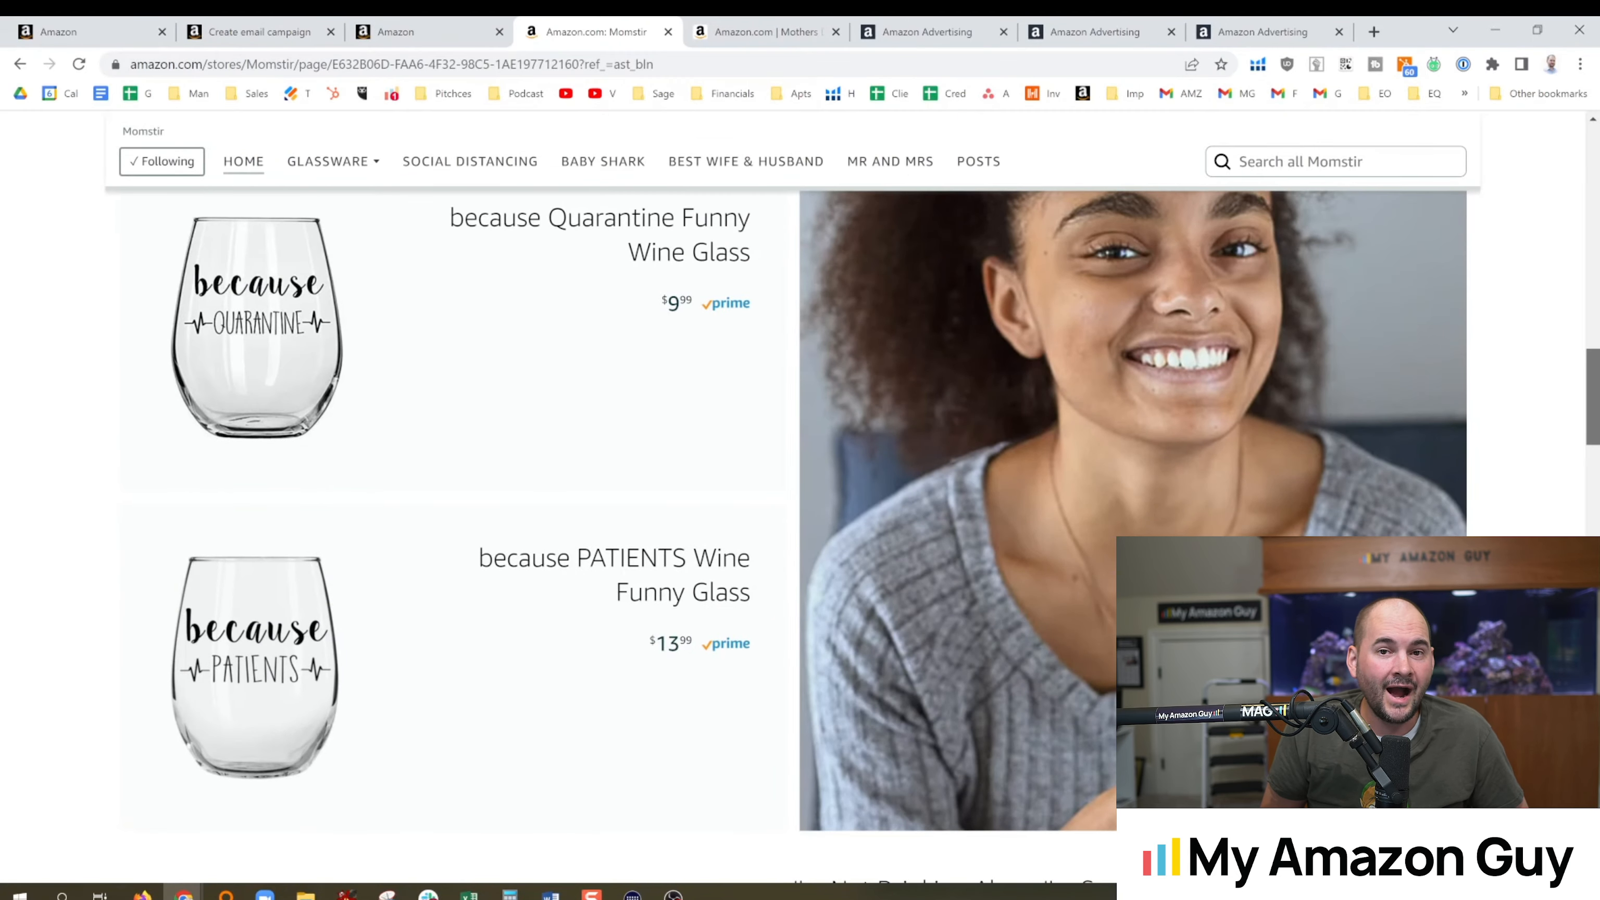
{"action": "scroll", "scroll_direction": "down", "scroll_amount": 3}
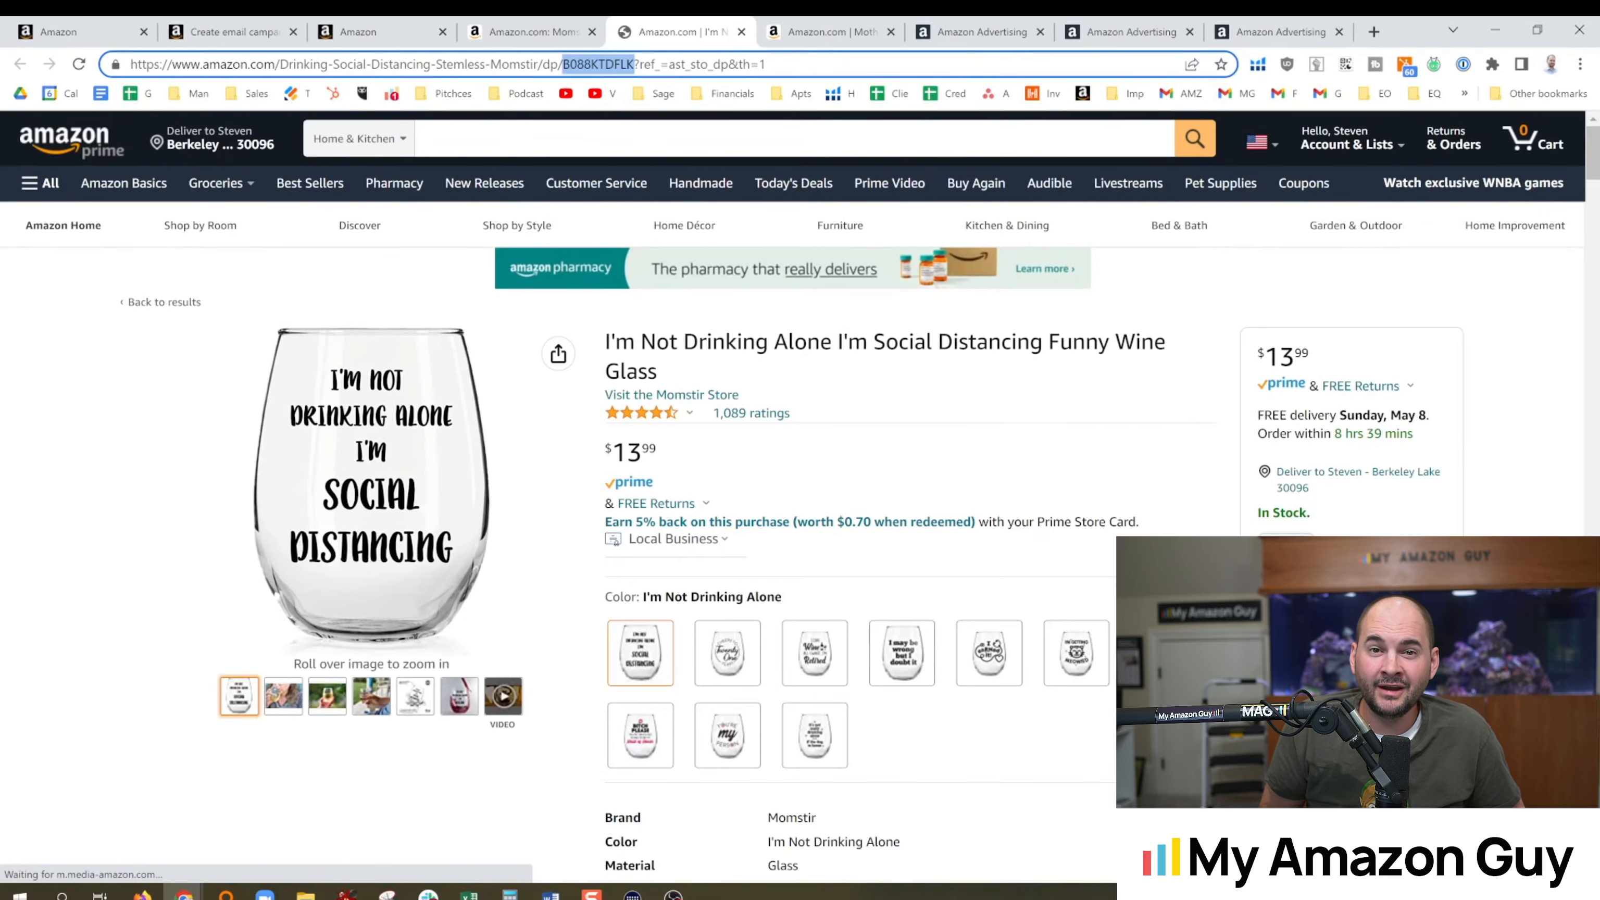
{"action": "left_click", "coordinate": [233, 31]}
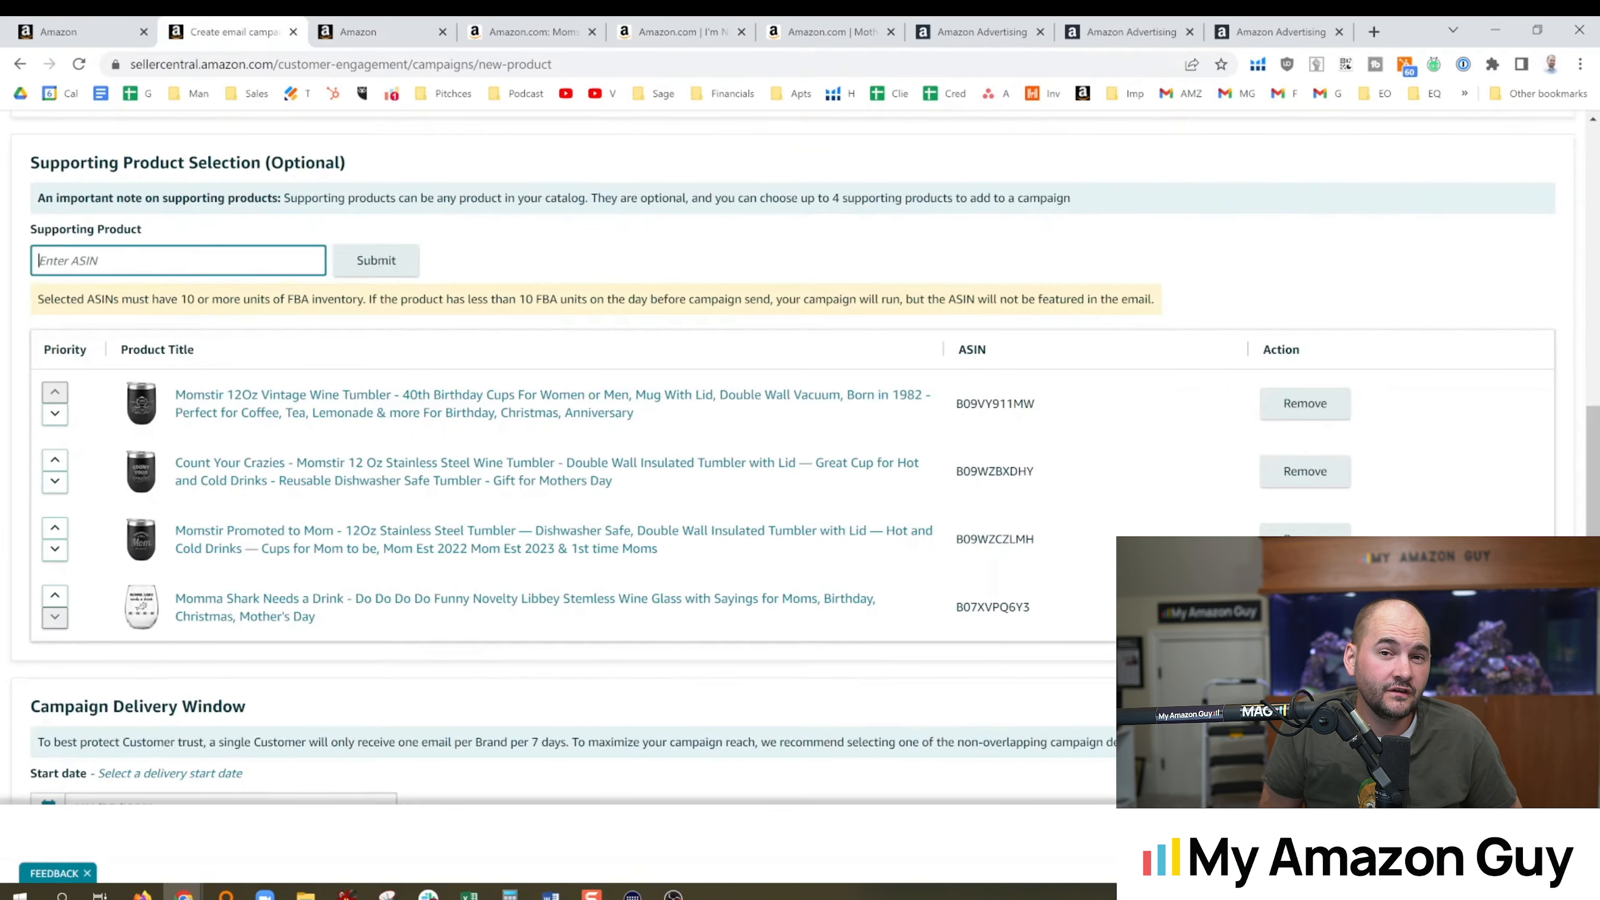
{"action": "left_click", "coordinate": [375, 261]}
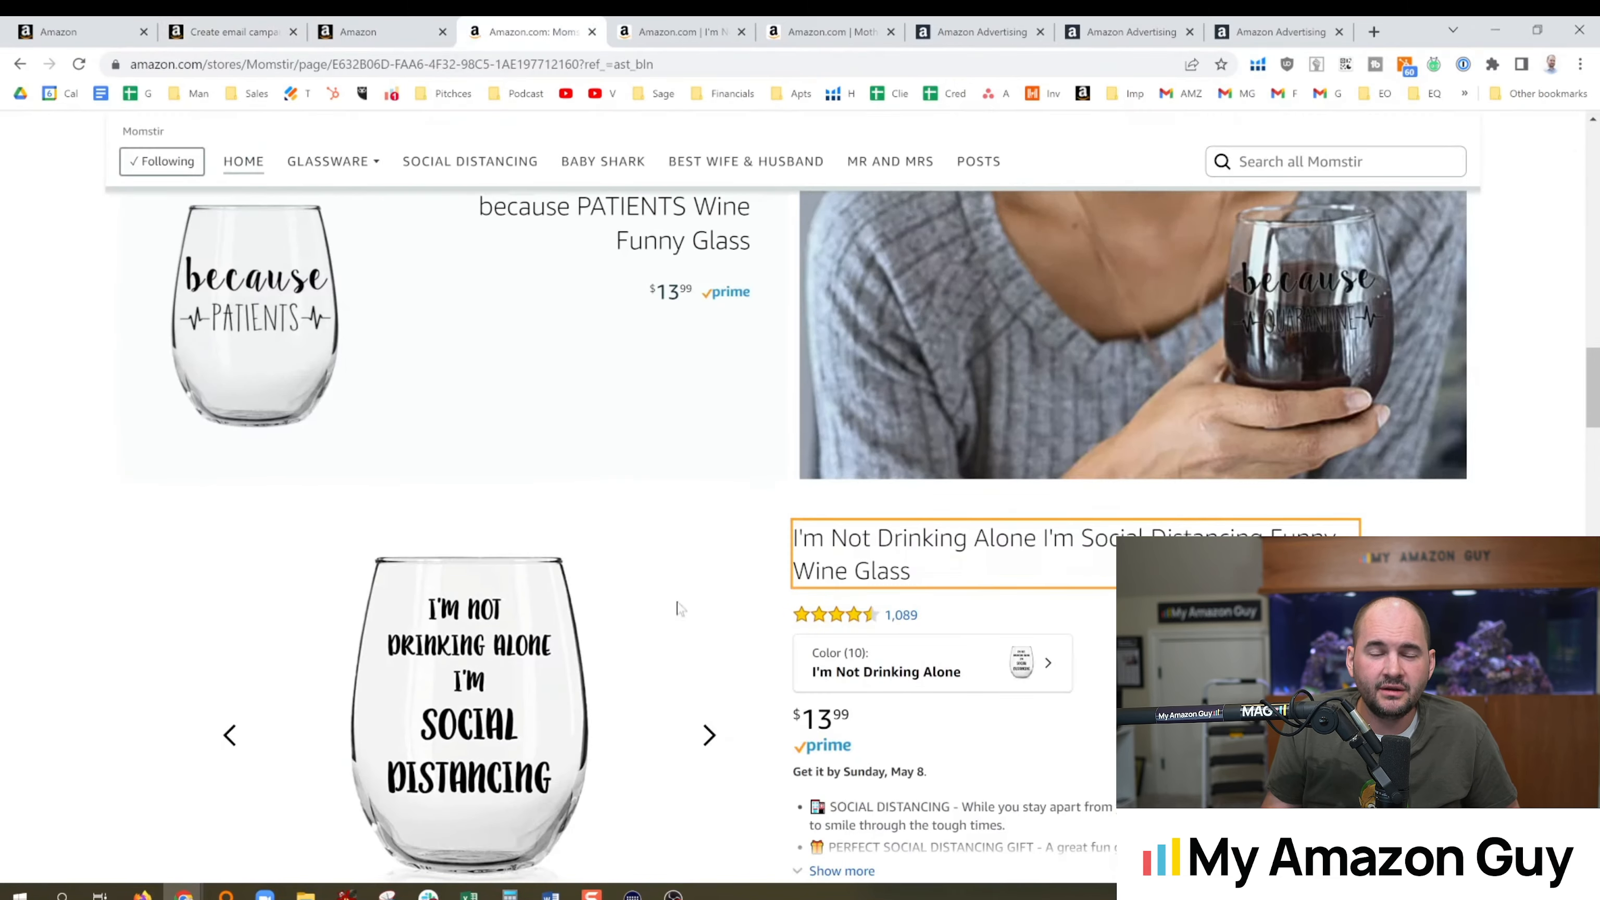
Locate the Mr. Right and Mrs. Always Right glass listing and select its address for the ASIN
{"action": "scroll", "scroll_direction": "down", "scroll_amount": 3}
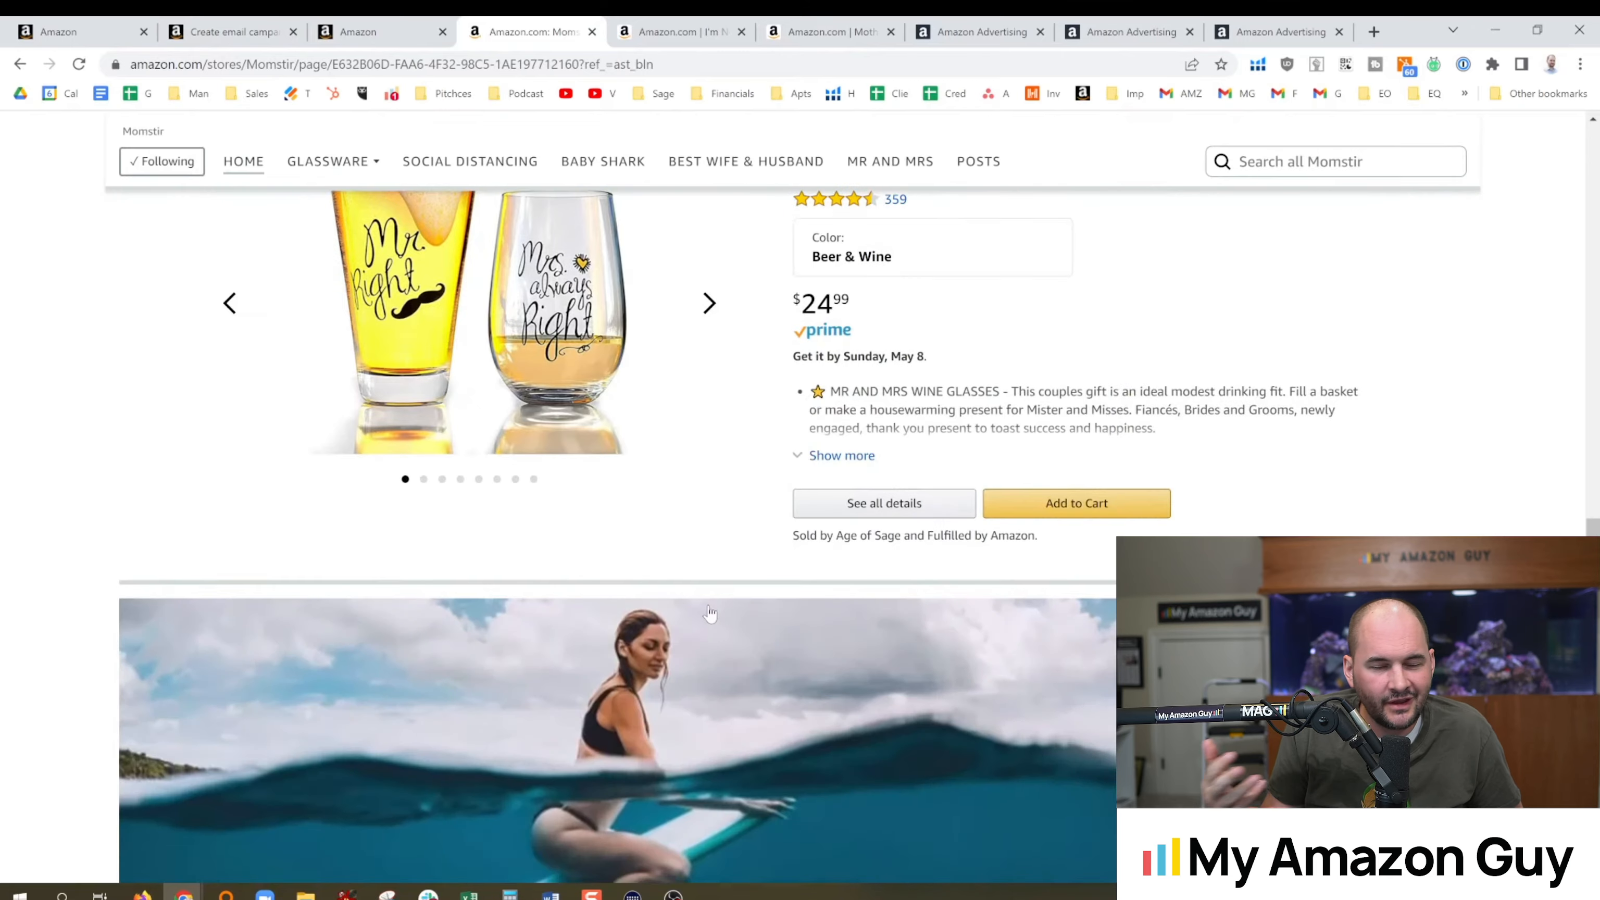
{"action": "scroll", "scroll_direction": "up", "scroll_amount": 3}
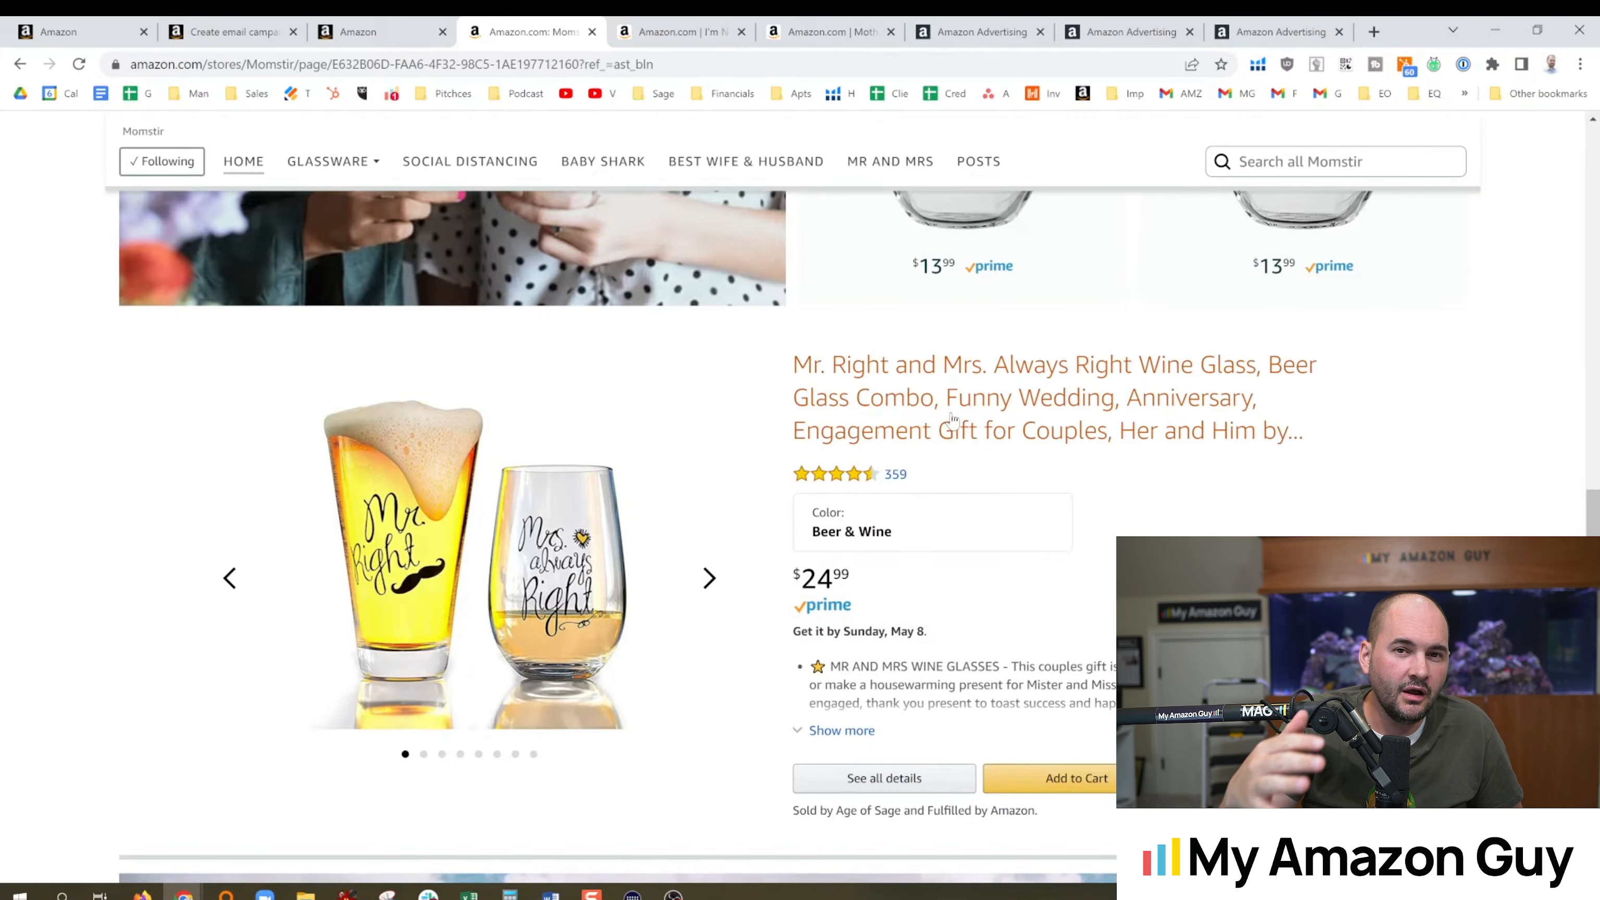
{"action": "scroll", "scroll_direction": "down", "scroll_amount": 3}
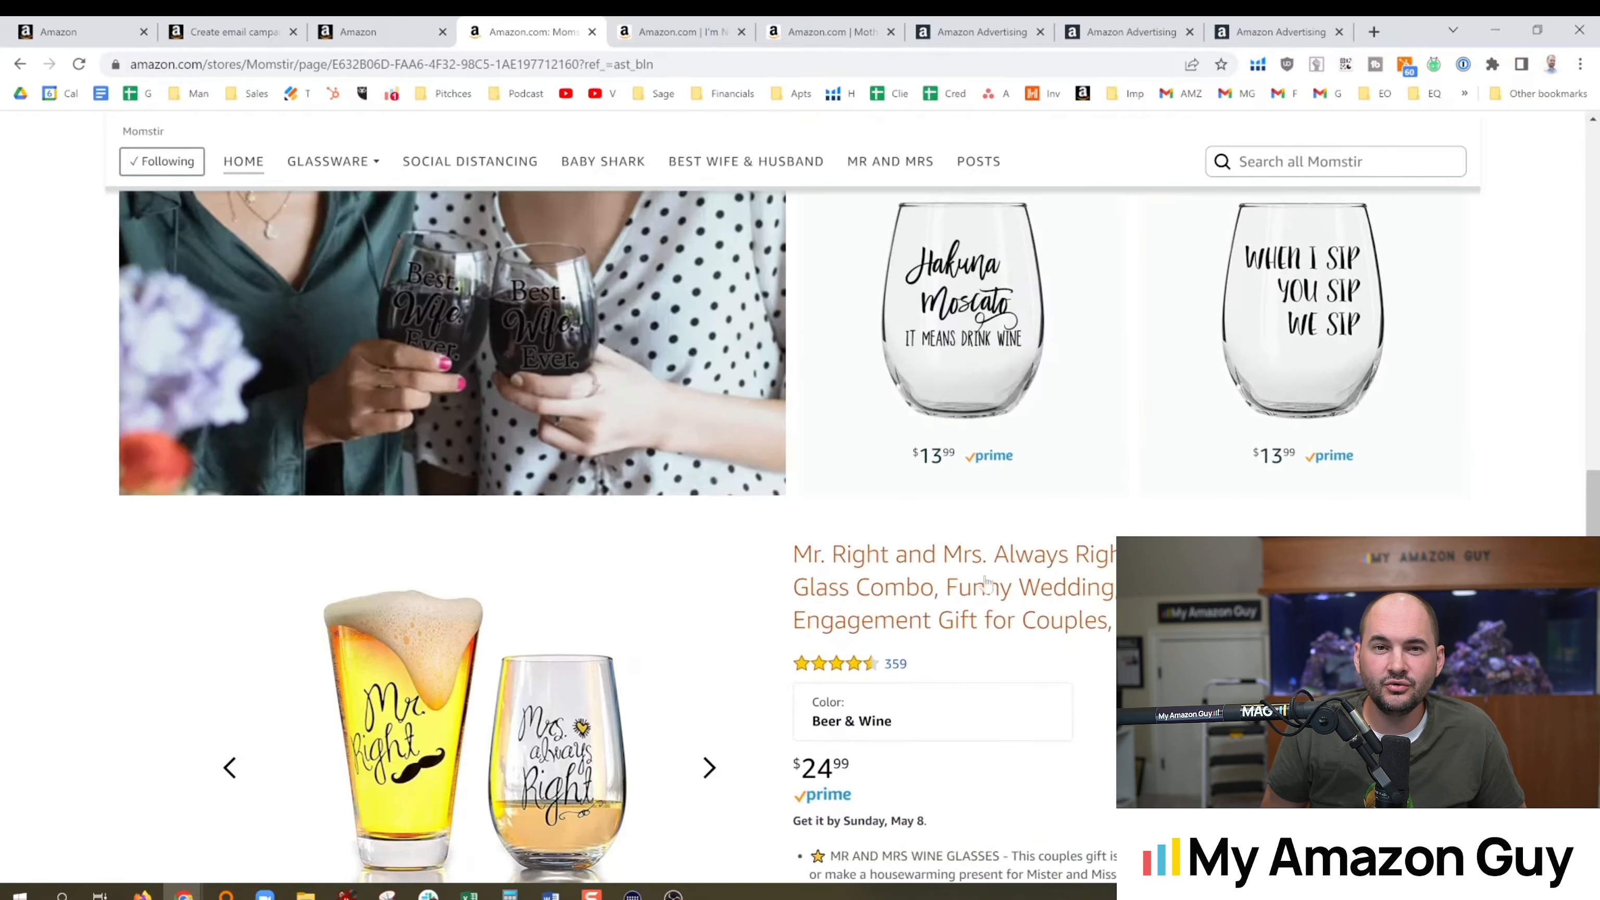
{"action": "left_click", "coordinate": [954, 586]}
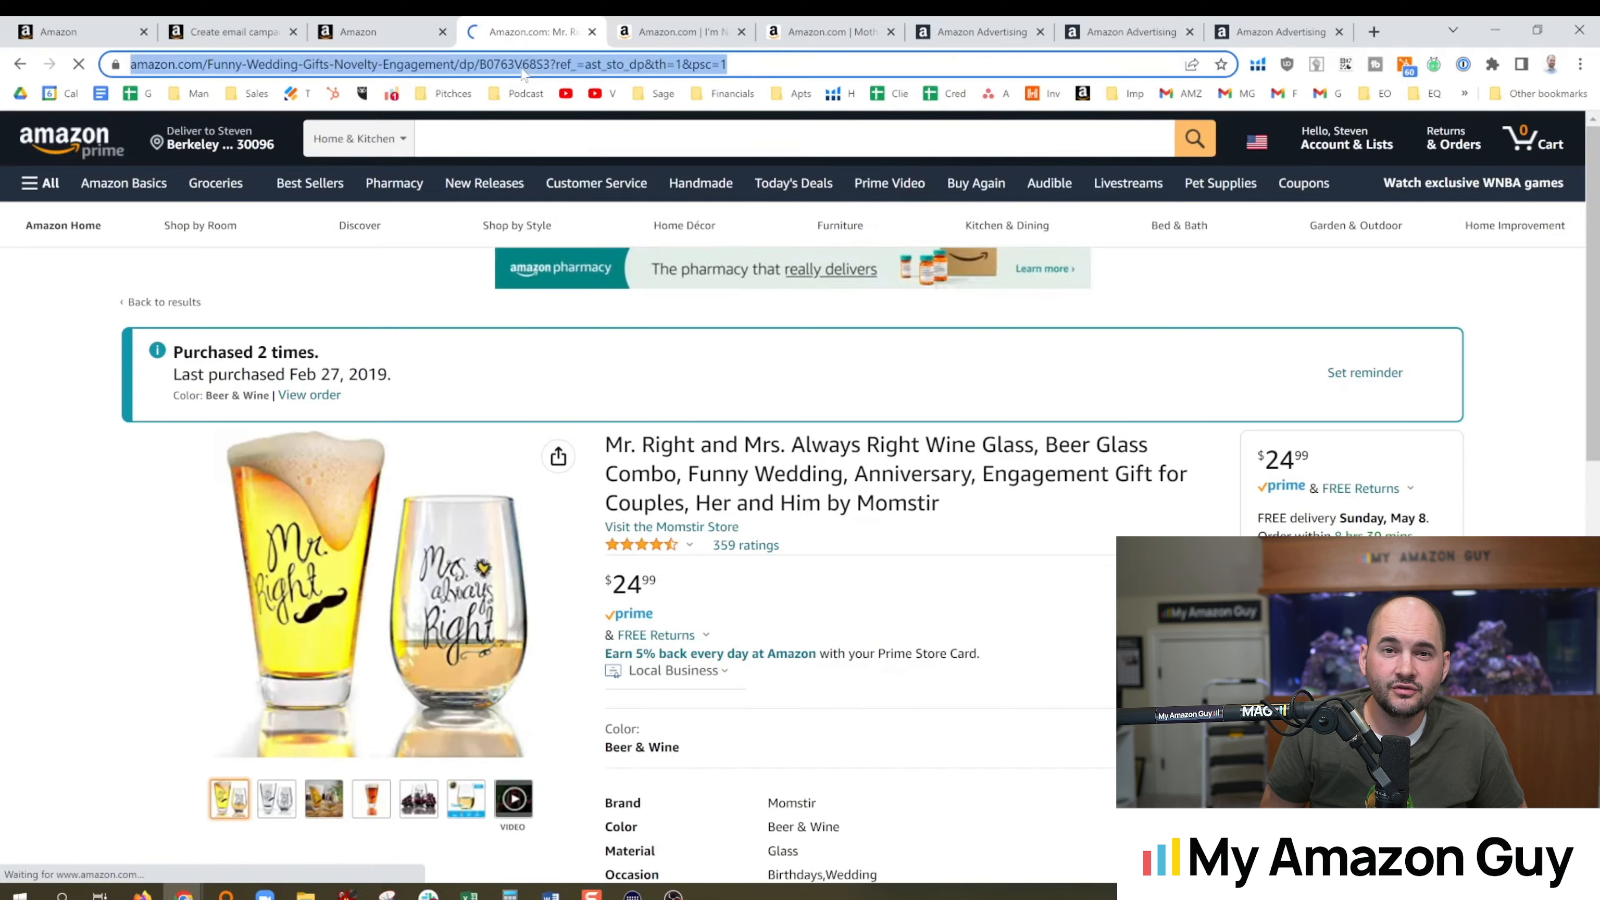
{"action": "left_click", "coordinate": [230, 32]}
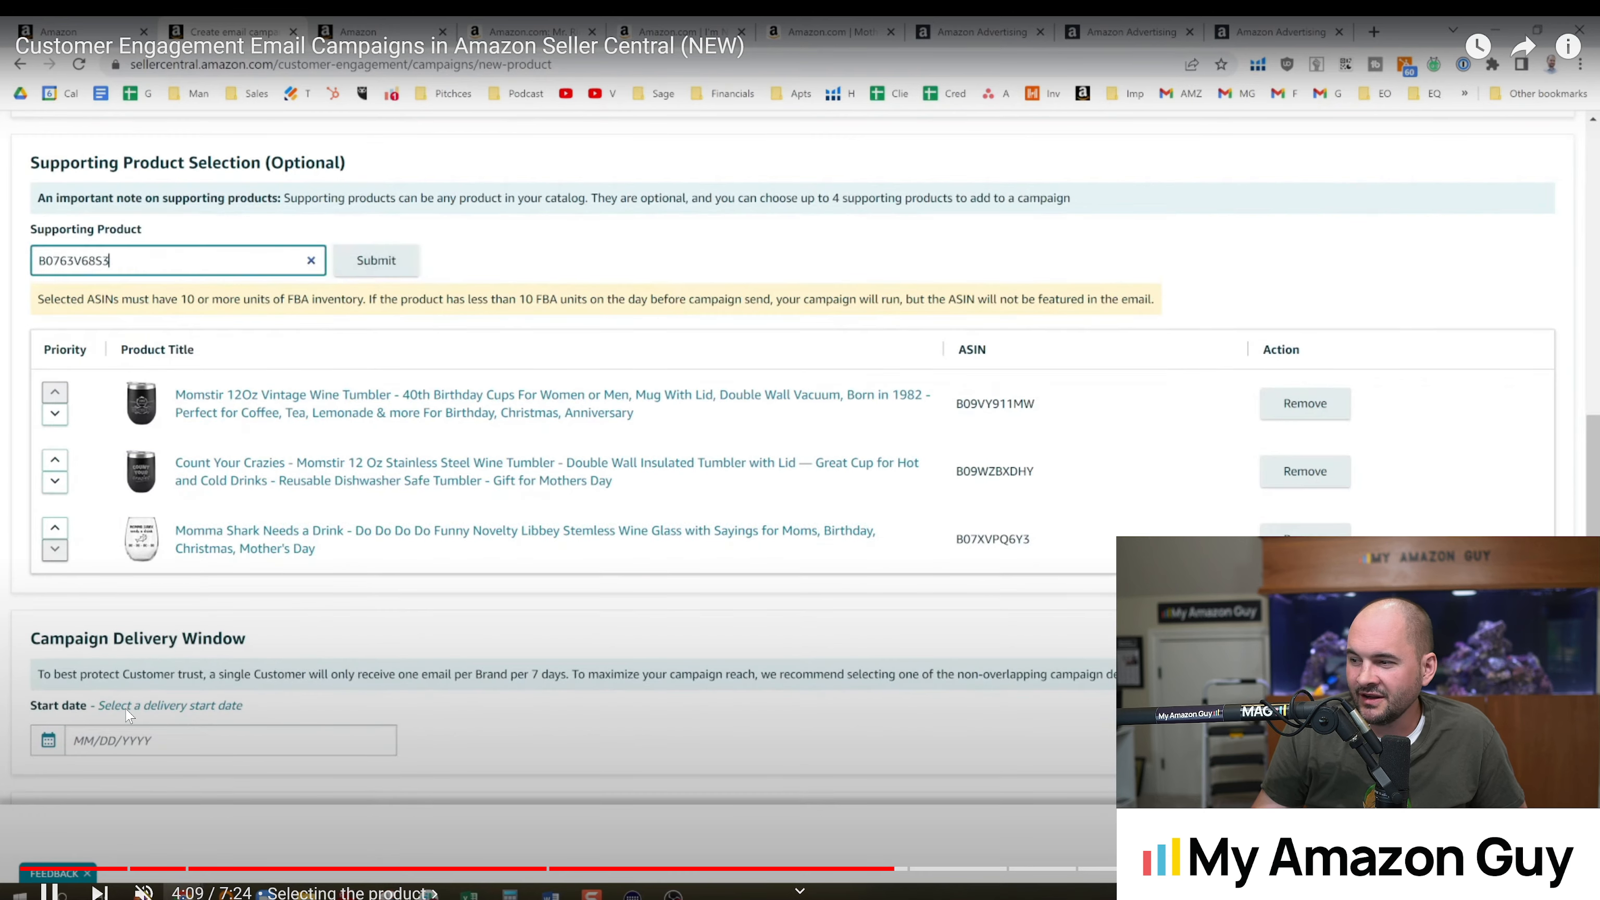
Add the Mr. Right glass (B0763V68S3) as a supporting product and set the start date to 5/12/2022
{"action": "left_click", "coordinate": [375, 259]}
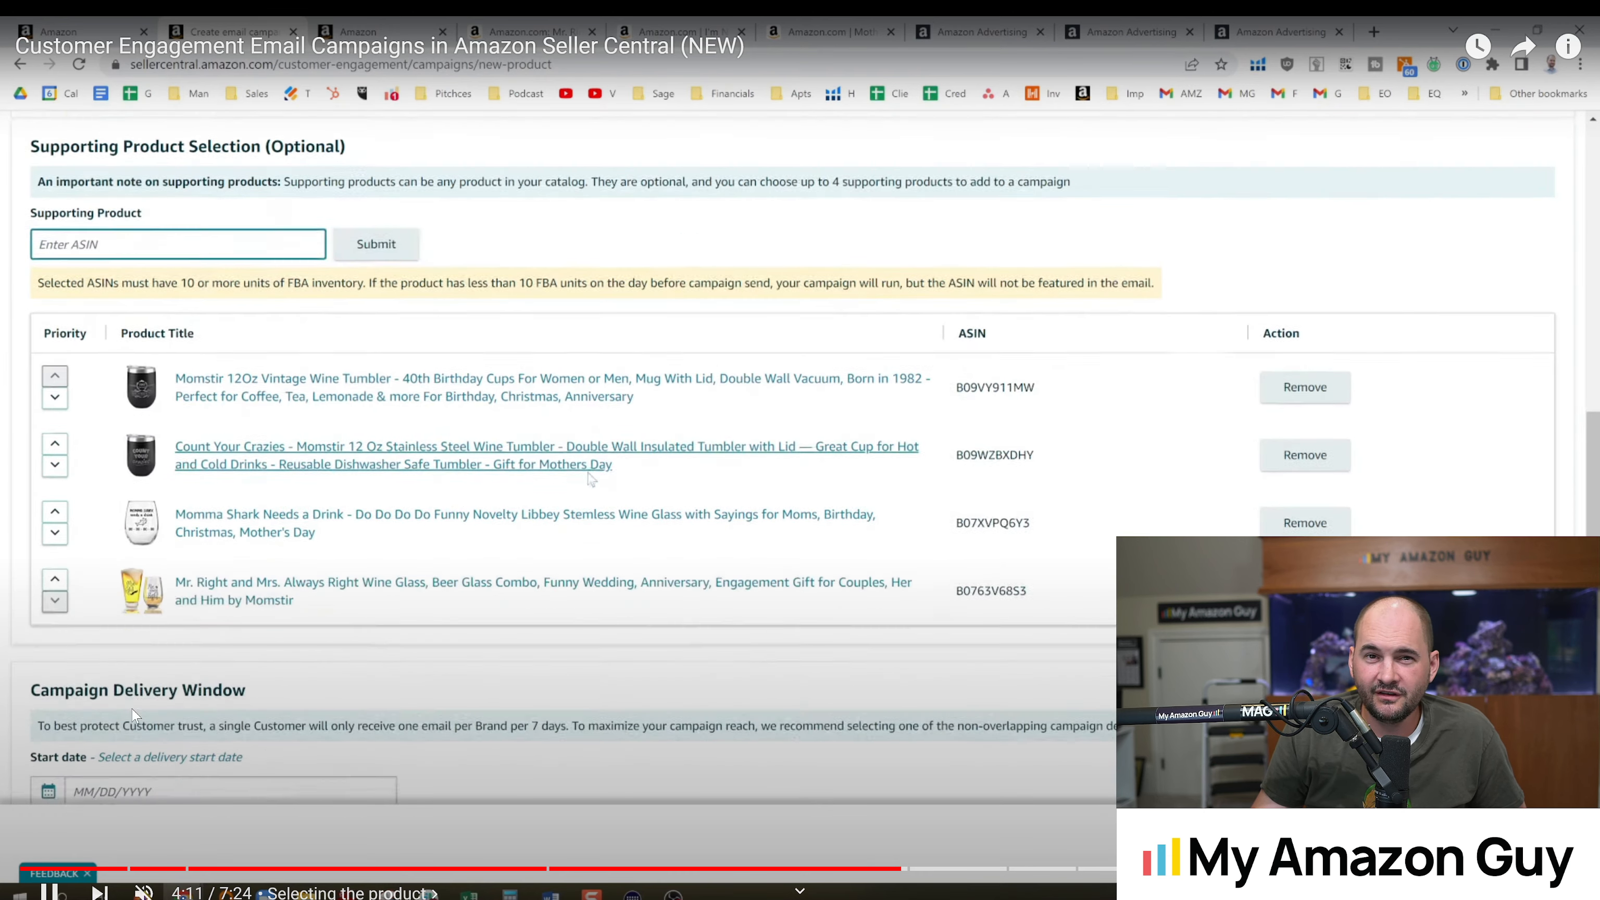
{"action": "scroll", "scroll_direction": "down", "scroll_amount": 3}
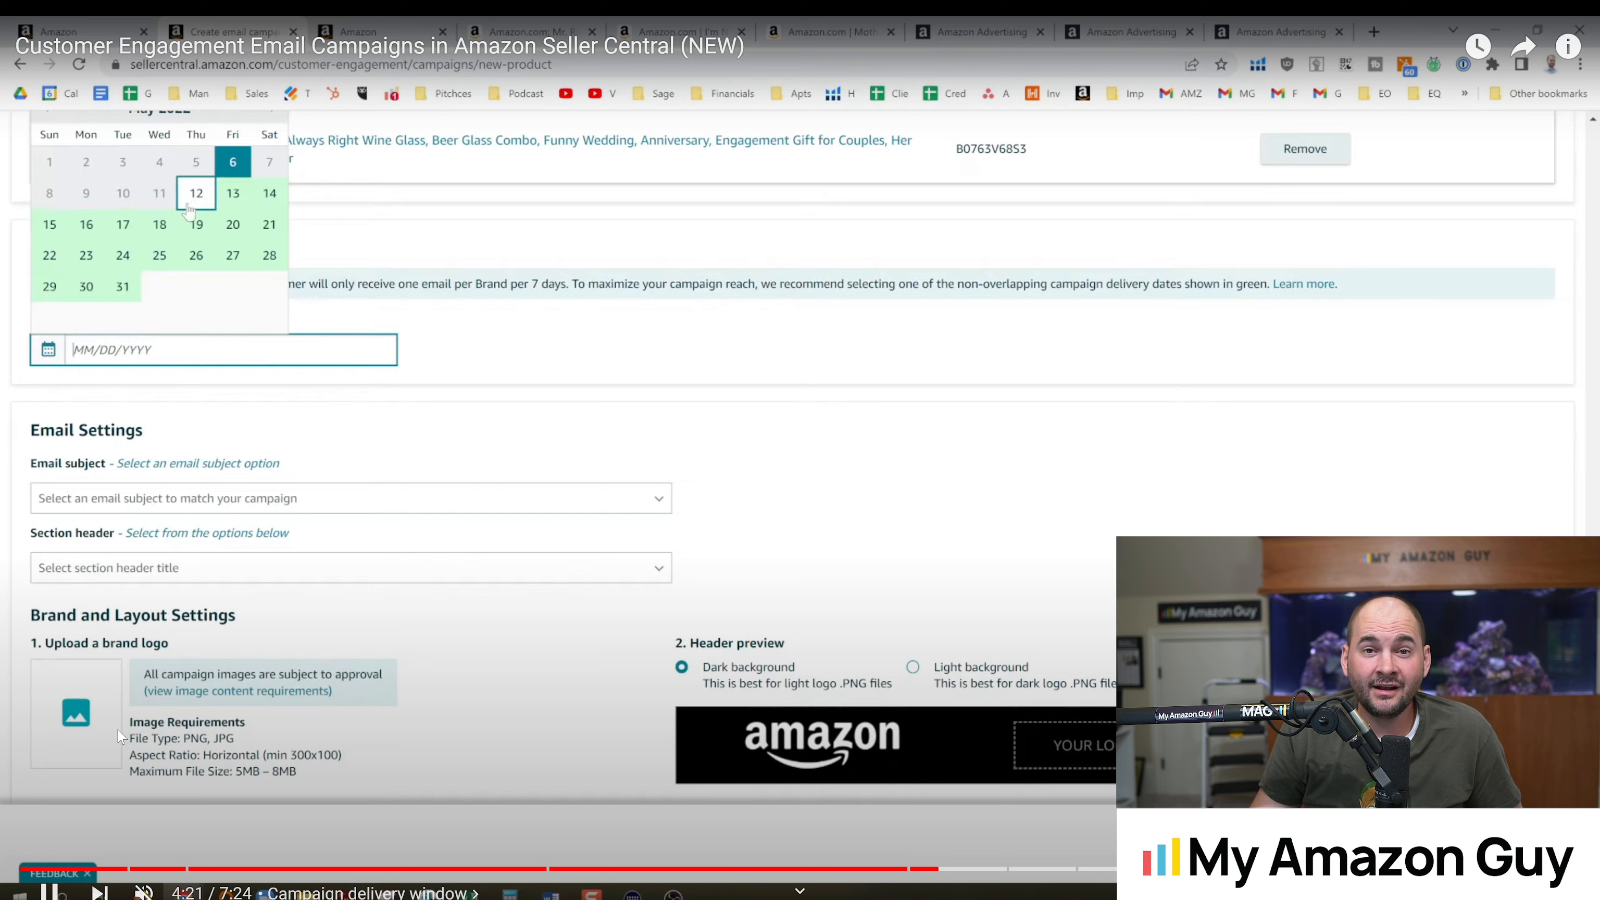
{"action": "left_click", "coordinate": [194, 193]}
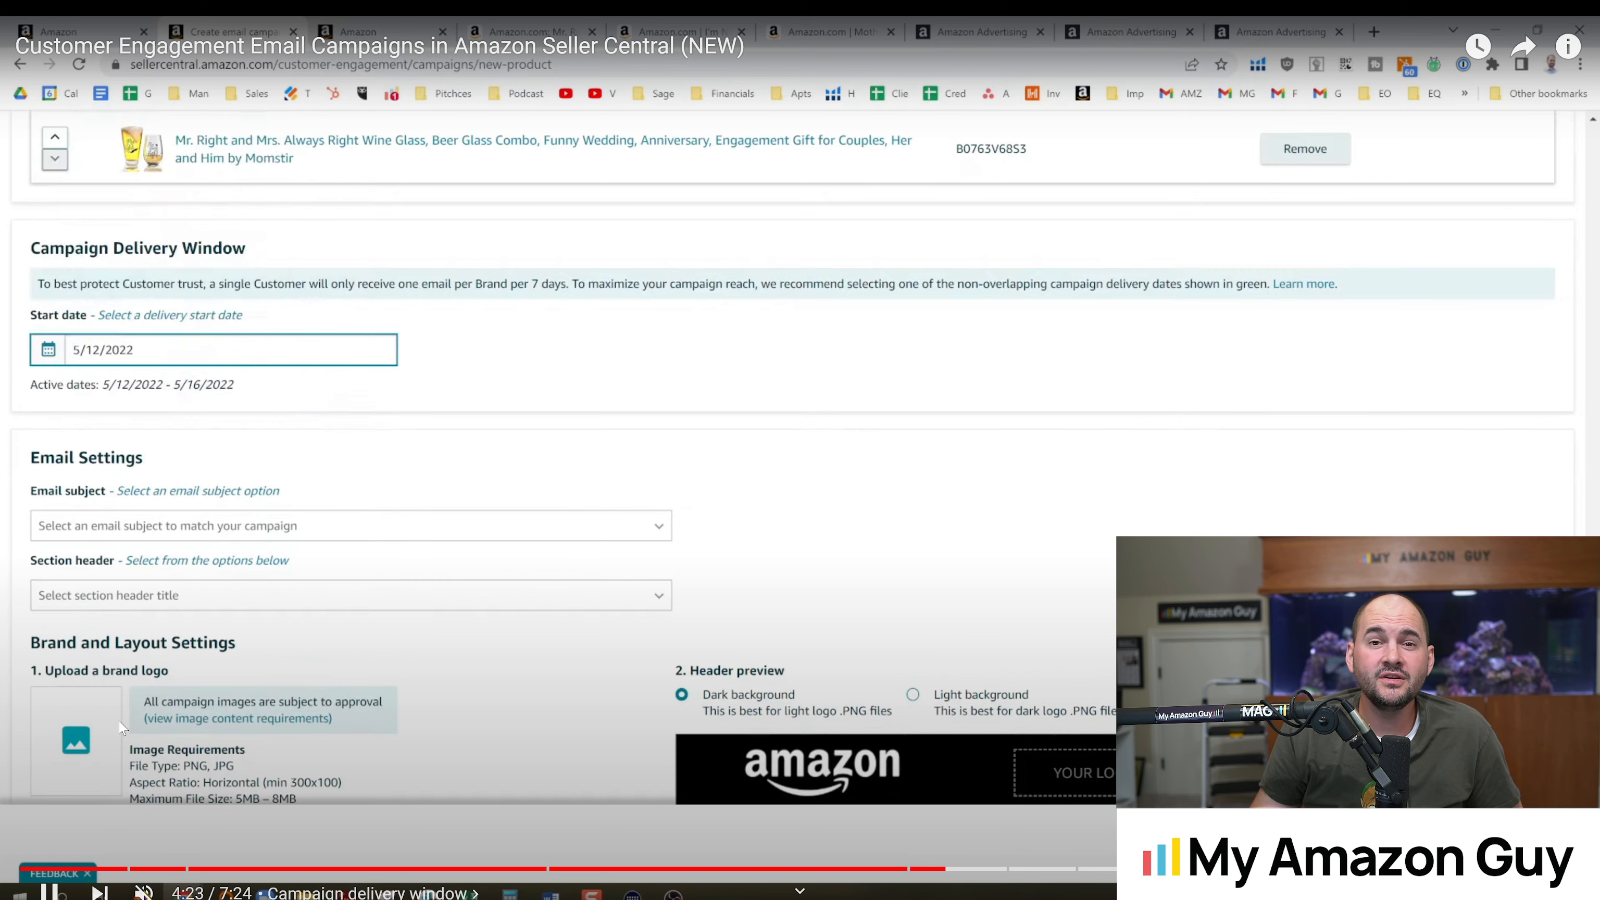